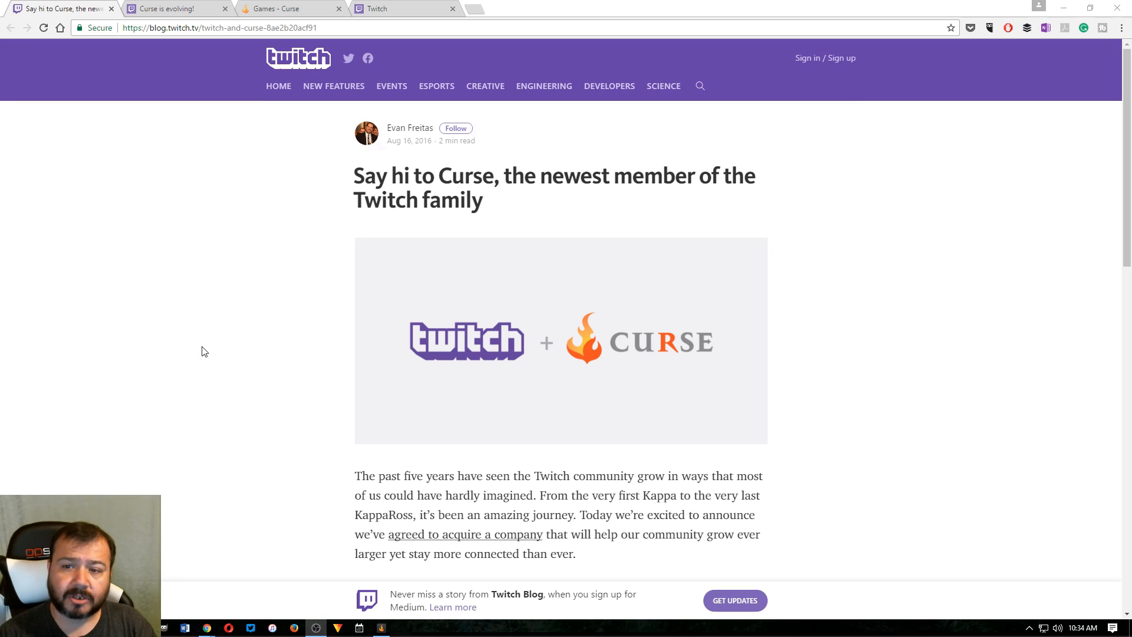
pyautogui.moveTo(333, 216)
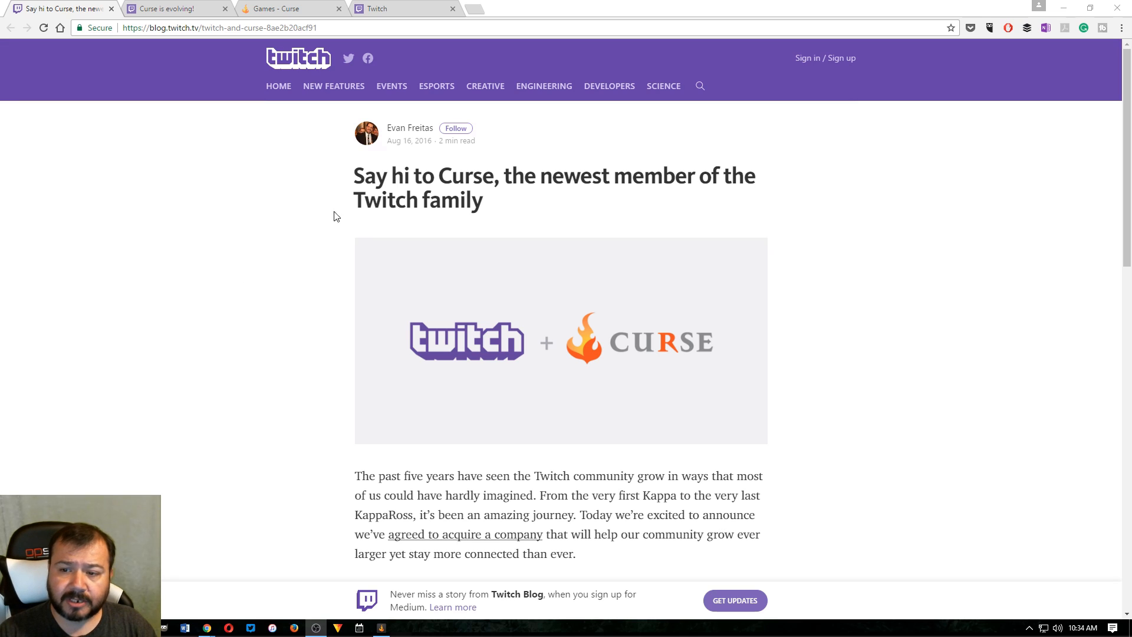
pyautogui.moveTo(667, 203)
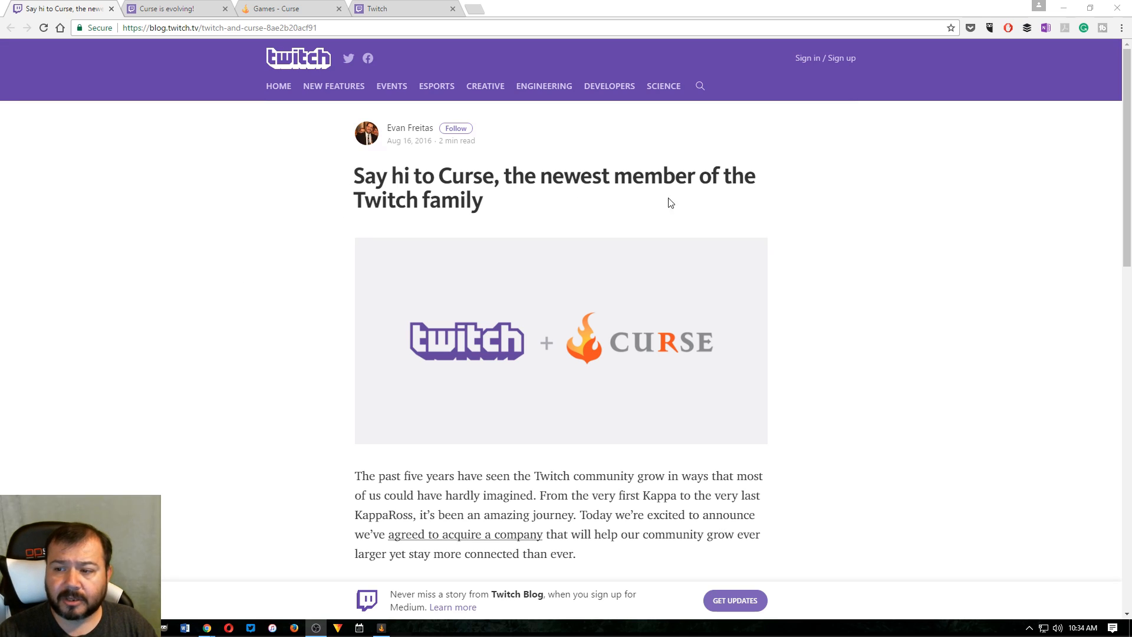
# Step: Look over the current page and switch to the 'Curse is evolving!' announcement tab
pyautogui.scroll(-3)
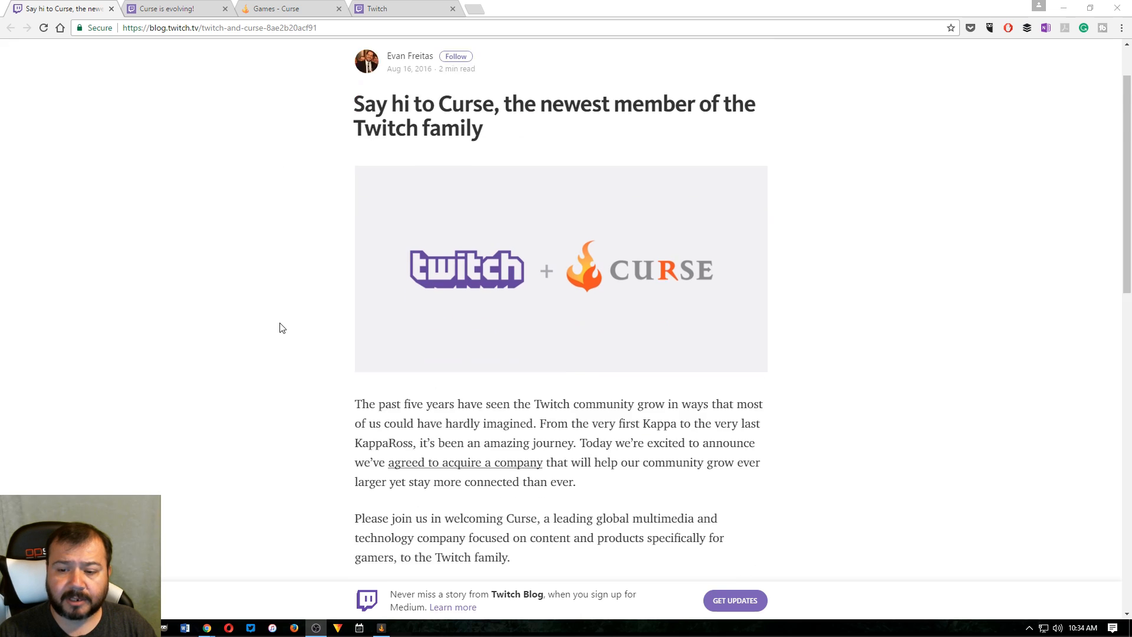
pyautogui.scroll(-3)
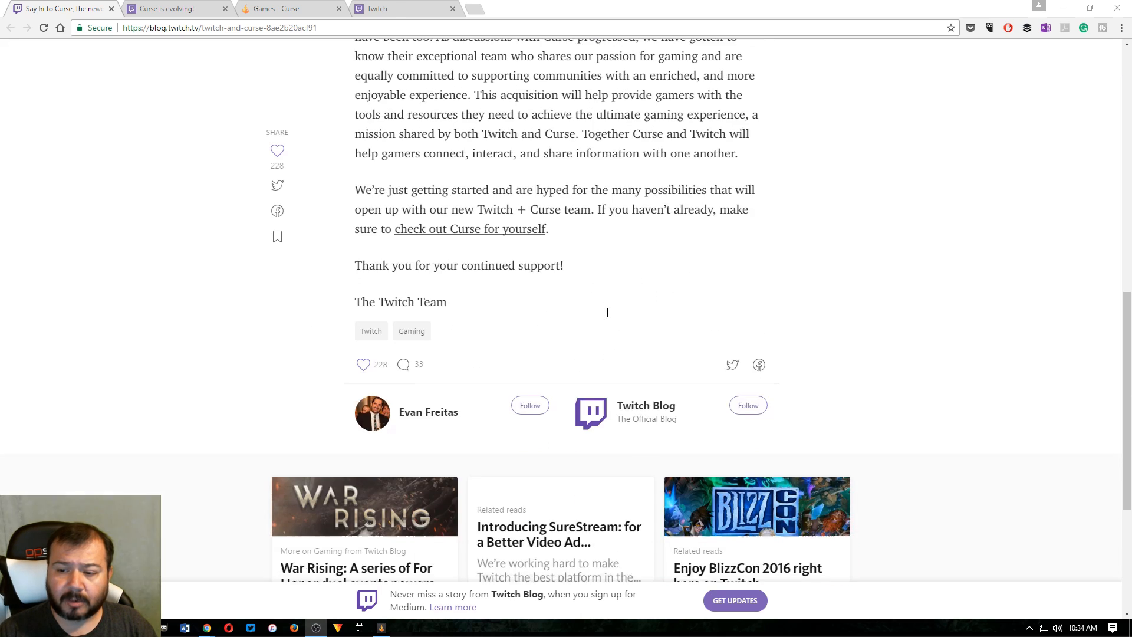
pyautogui.scroll(3)
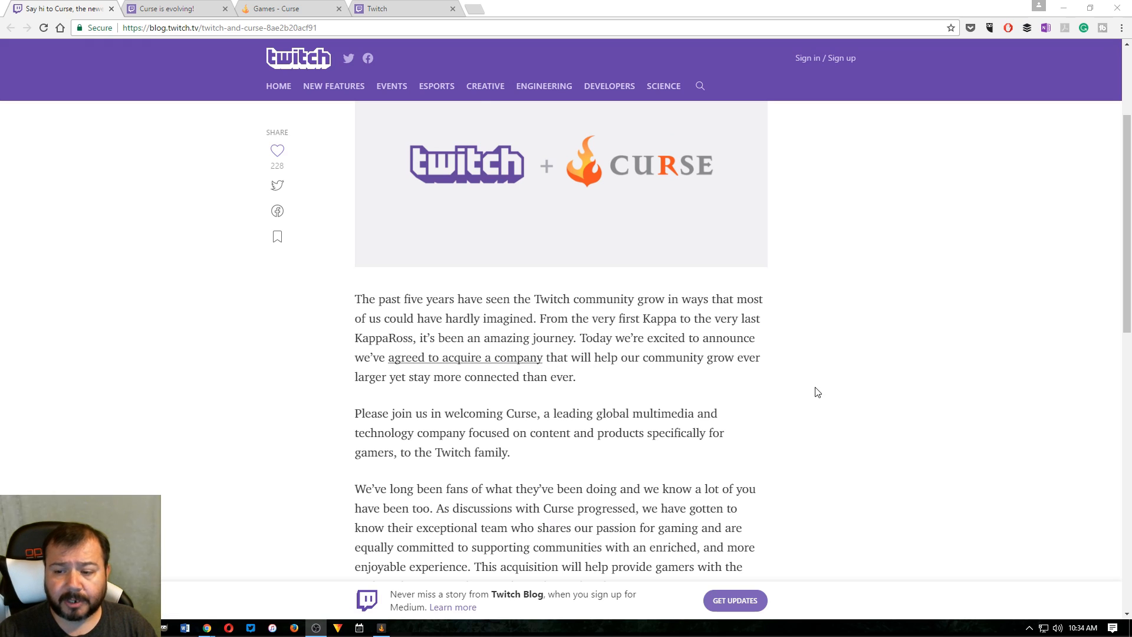
pyautogui.scroll(3)
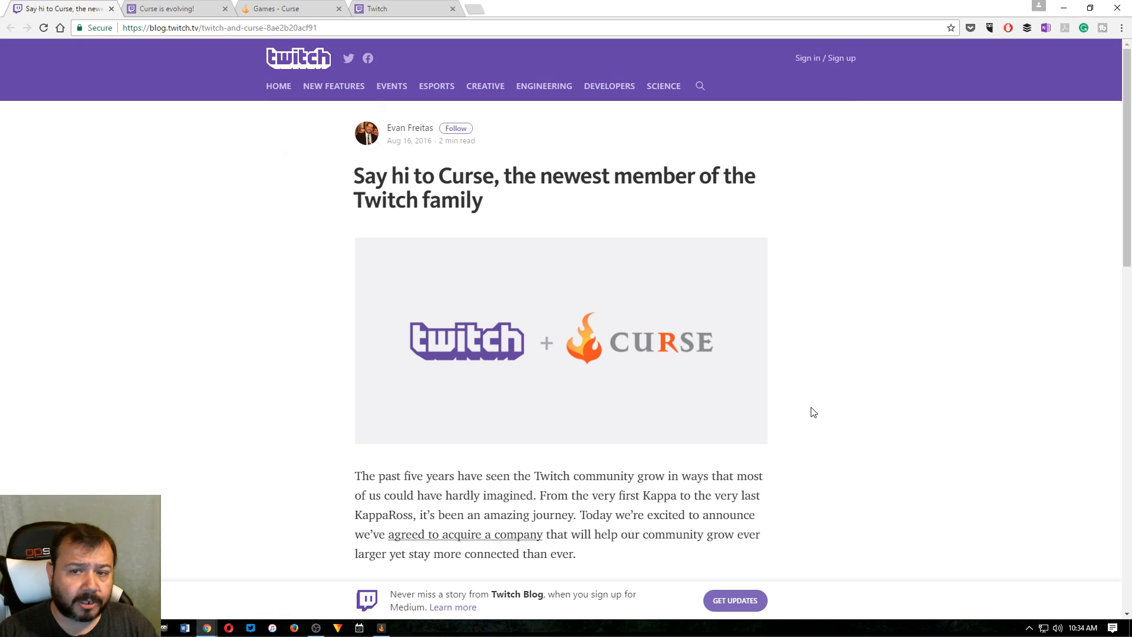
pyautogui.moveTo(789, 404)
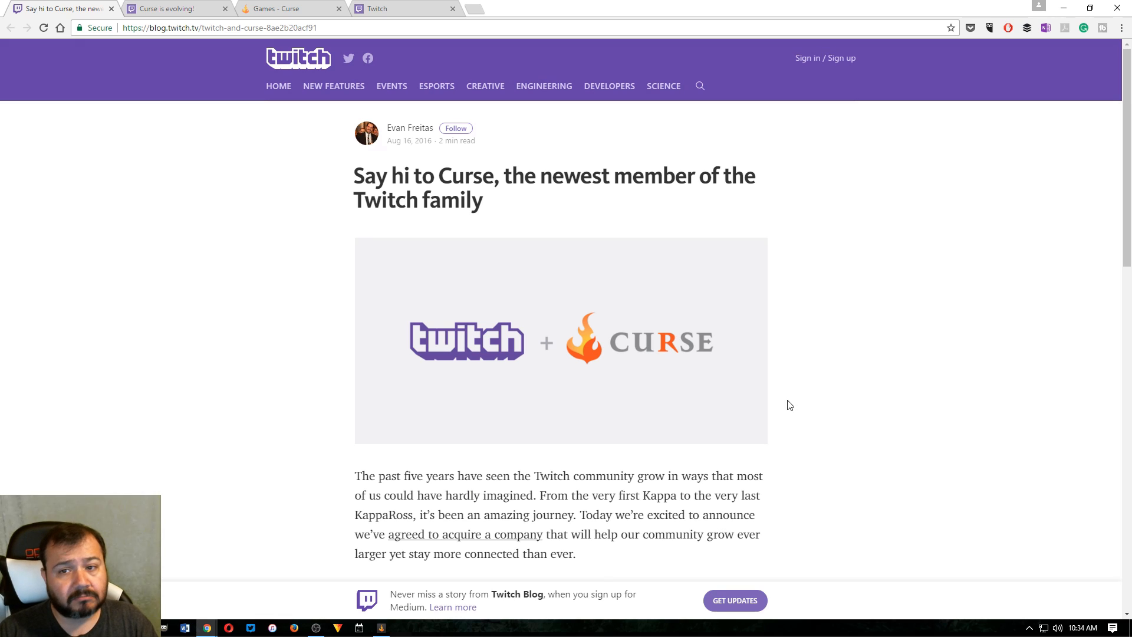
pyautogui.moveTo(204, 207)
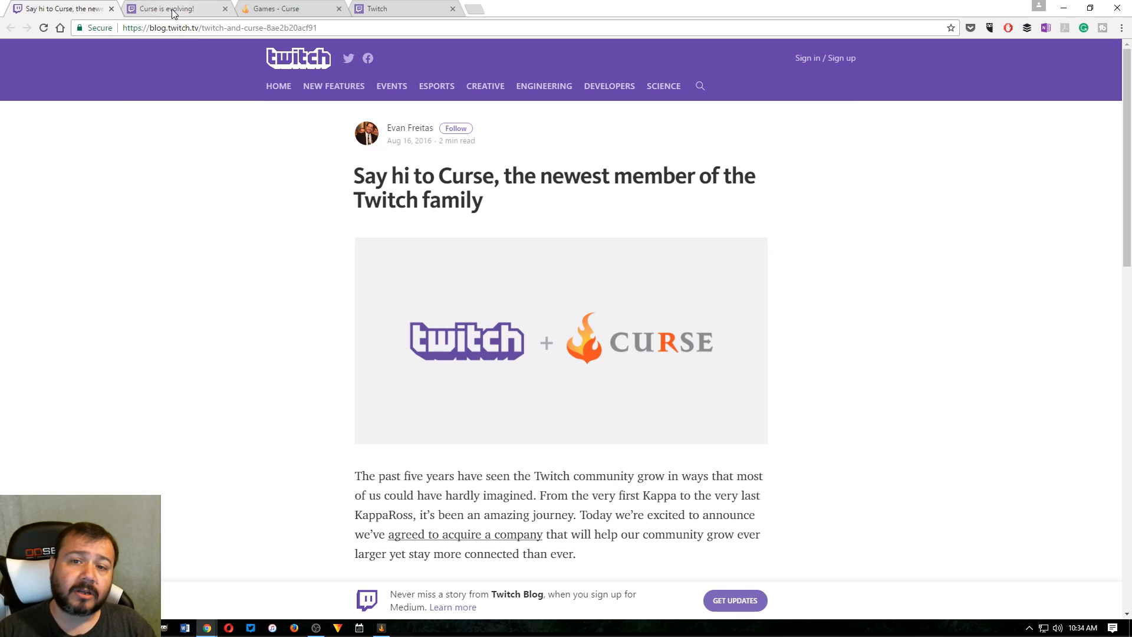
pyautogui.click(174, 9)
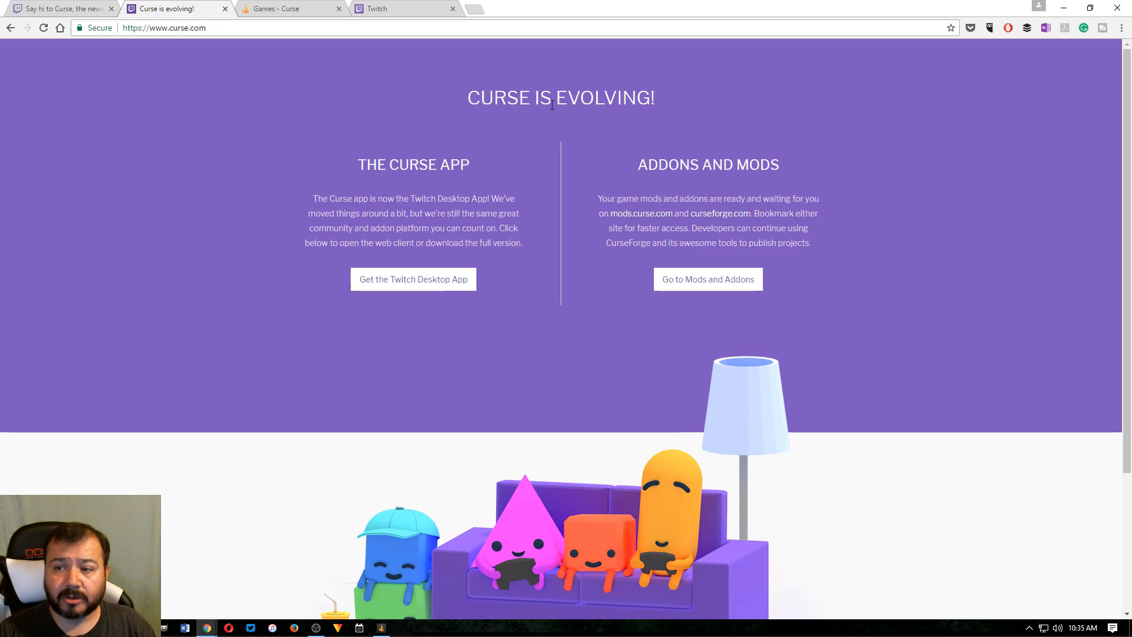
pyautogui.moveTo(253, 262)
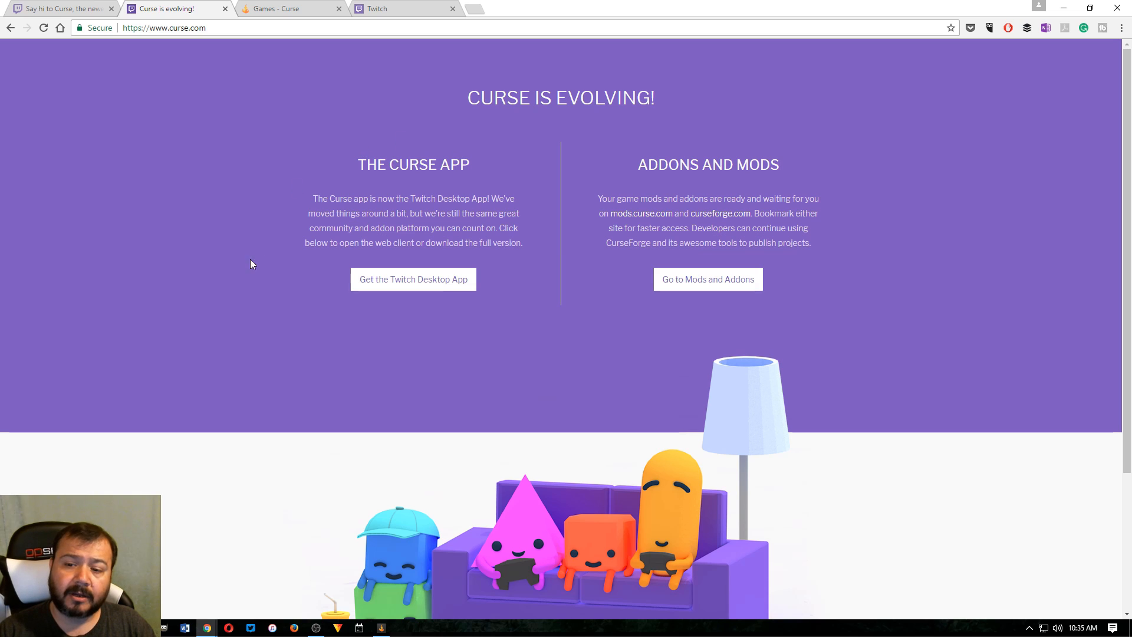
pyautogui.moveTo(449, 285)
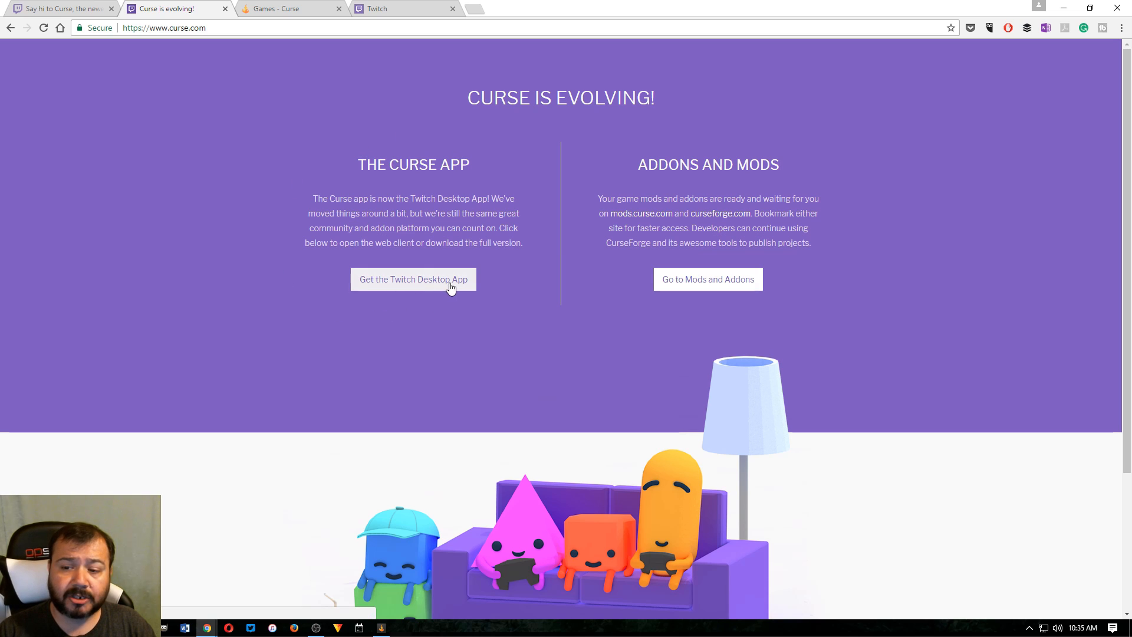
pyautogui.moveTo(676, 288)
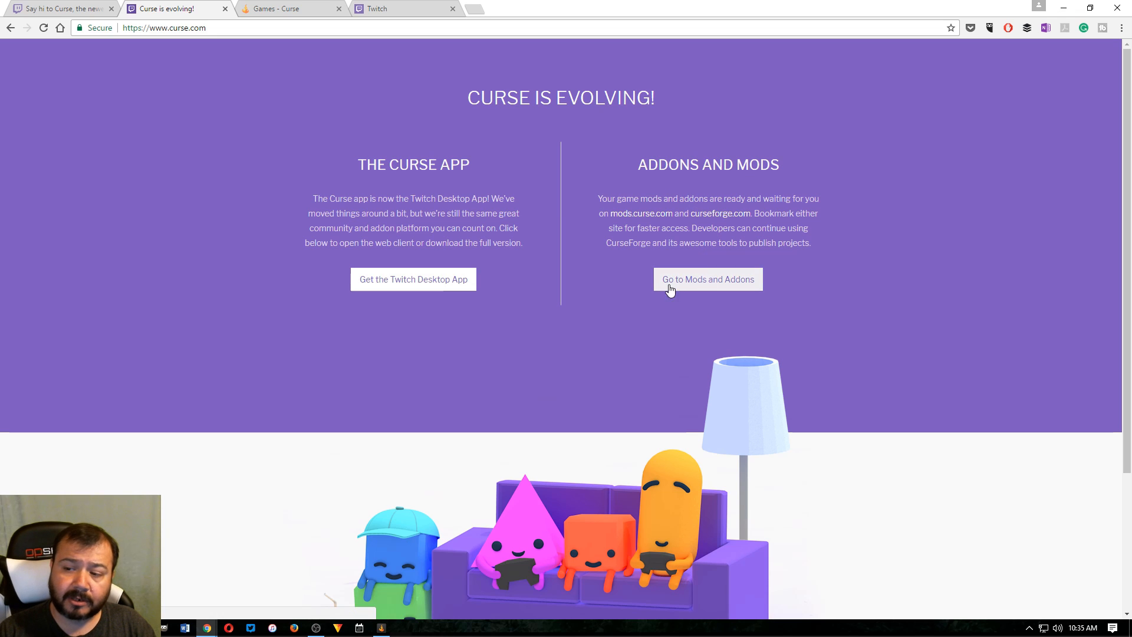
pyautogui.moveTo(714, 280)
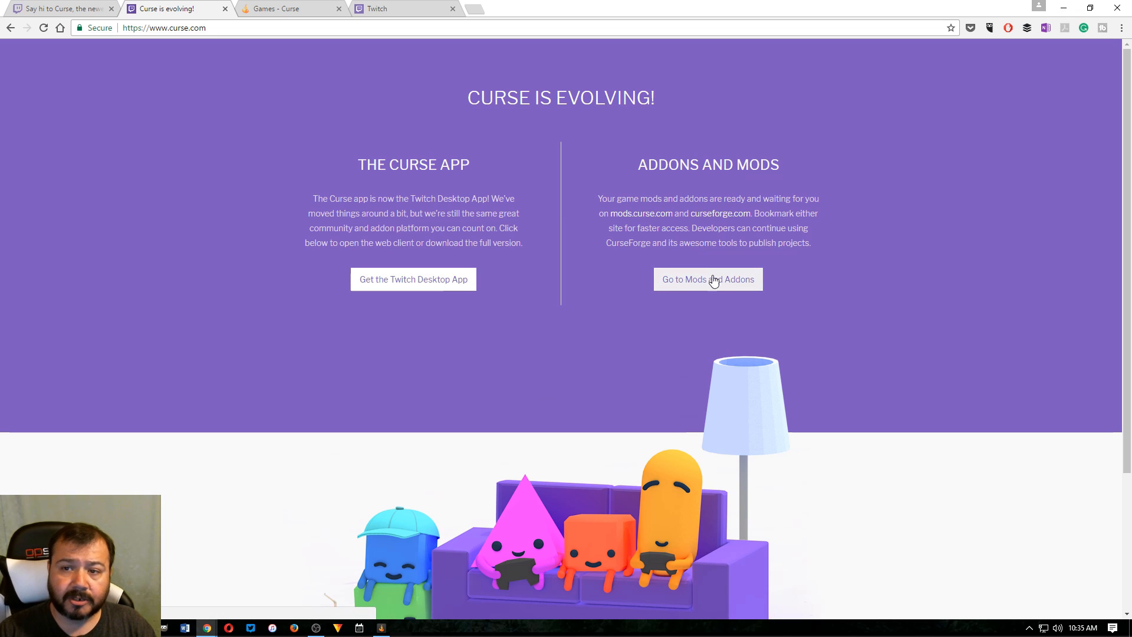
# Step: Follow 'Go to Mods and Addons' from the announcement to reach mods.curse.com's games list
pyautogui.click(707, 279)
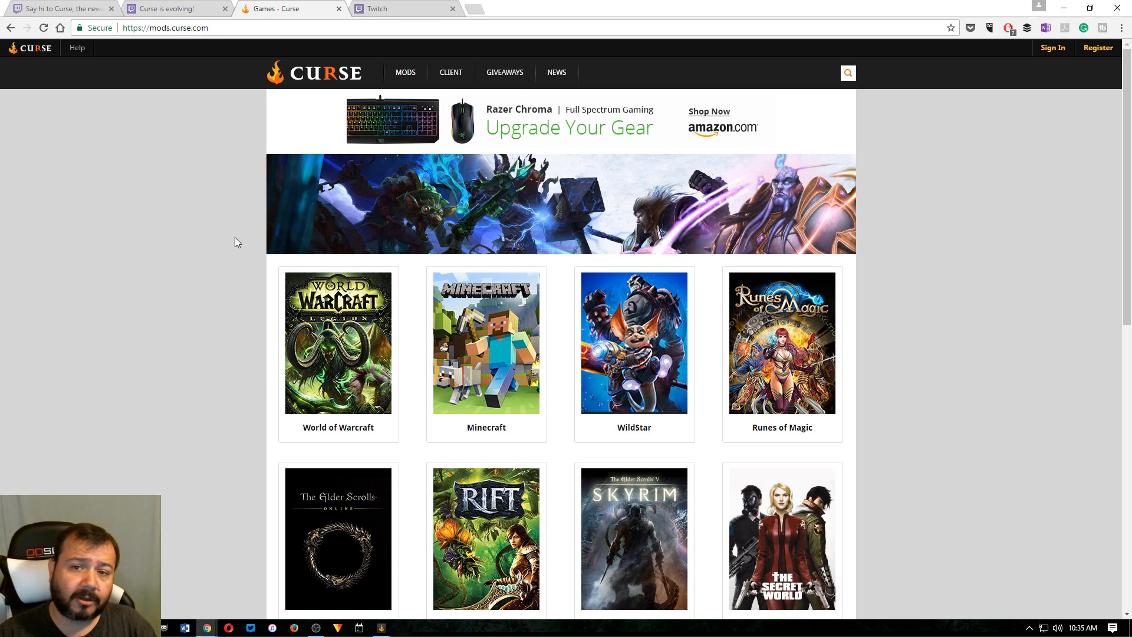
pyautogui.moveTo(207, 260)
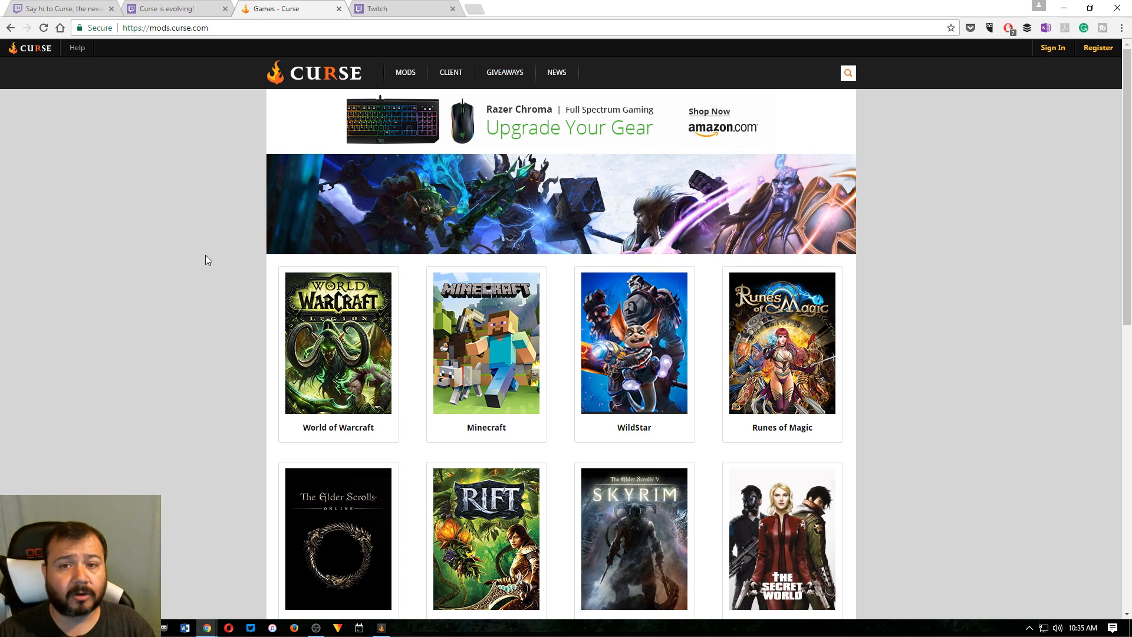
pyautogui.click(173, 8)
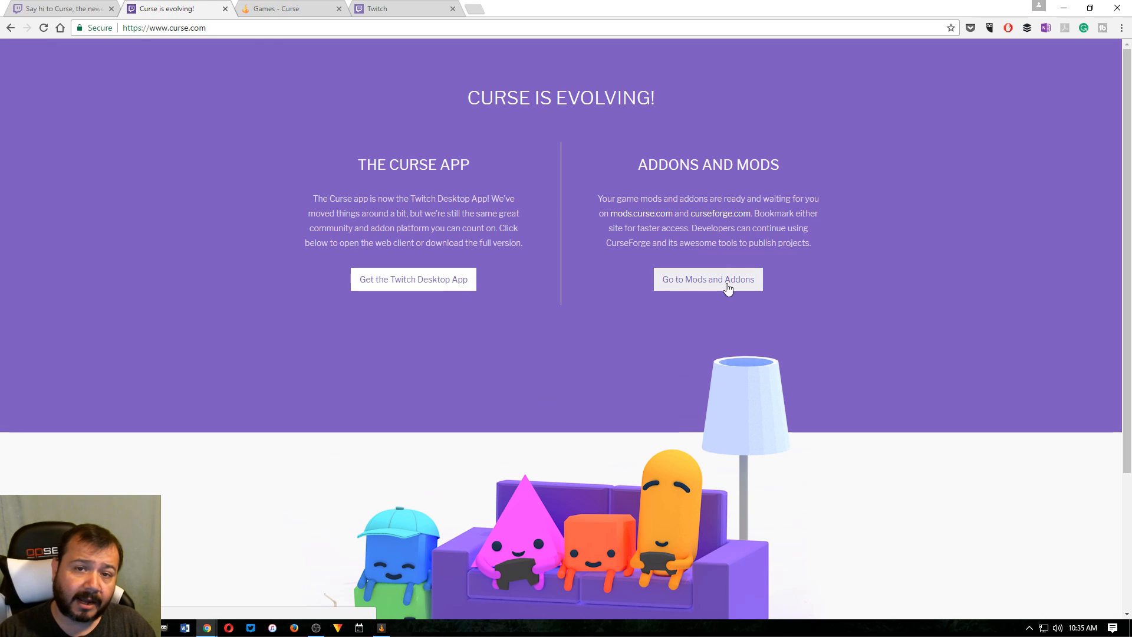
pyautogui.click(708, 279)
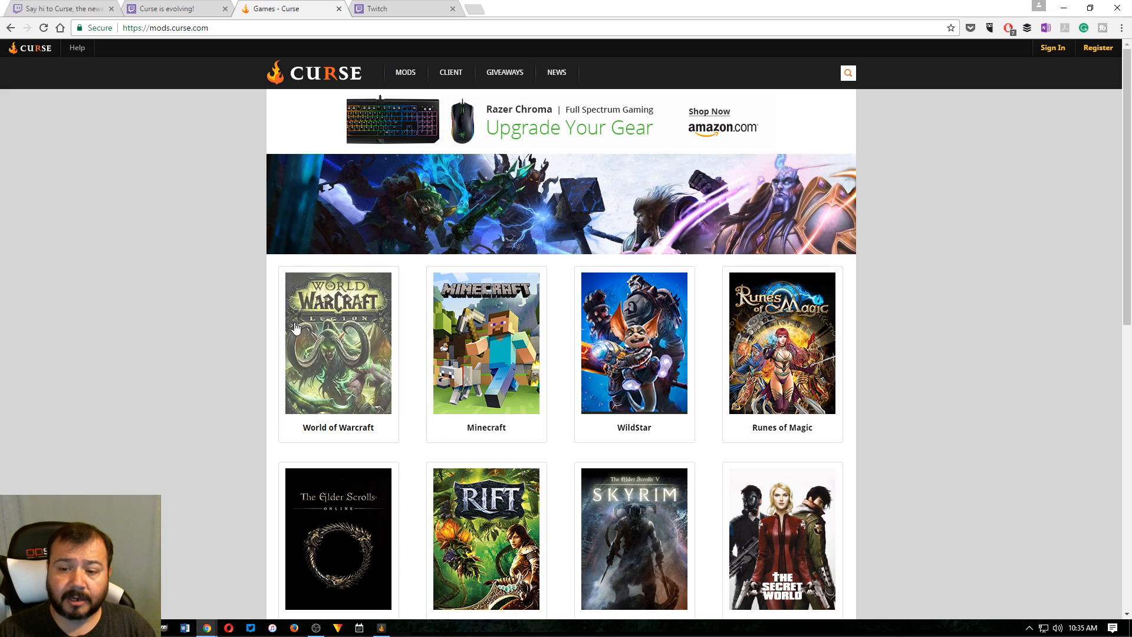
pyautogui.moveTo(194, 168)
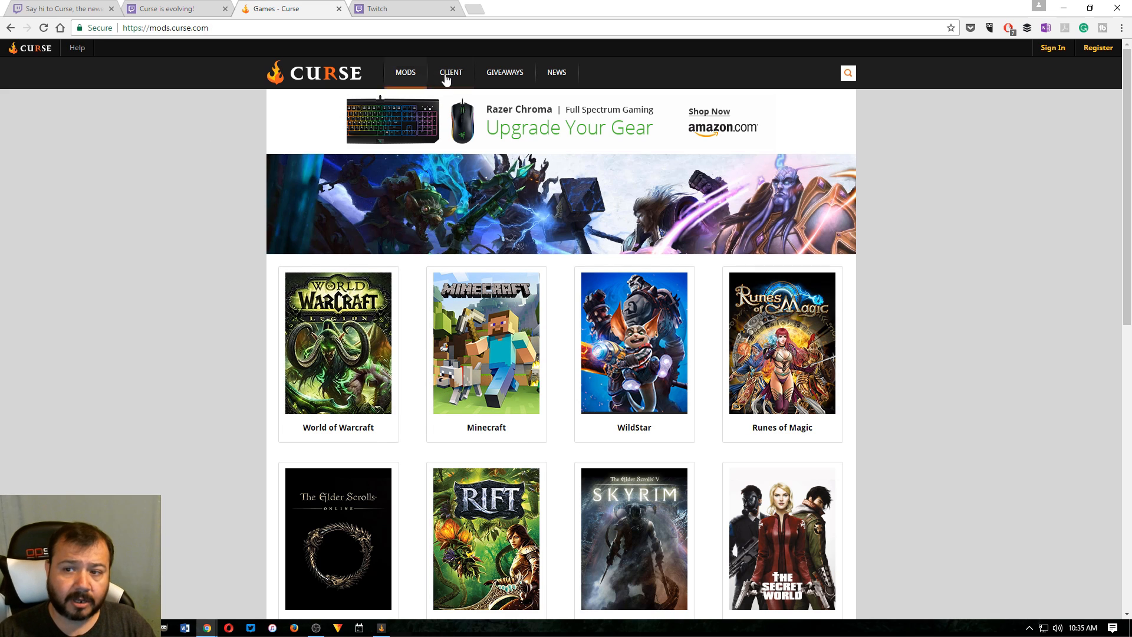
# Step: Review the CLIENT page on mods.curse.com, then move to the Twitch Desktop App tab
pyautogui.click(450, 72)
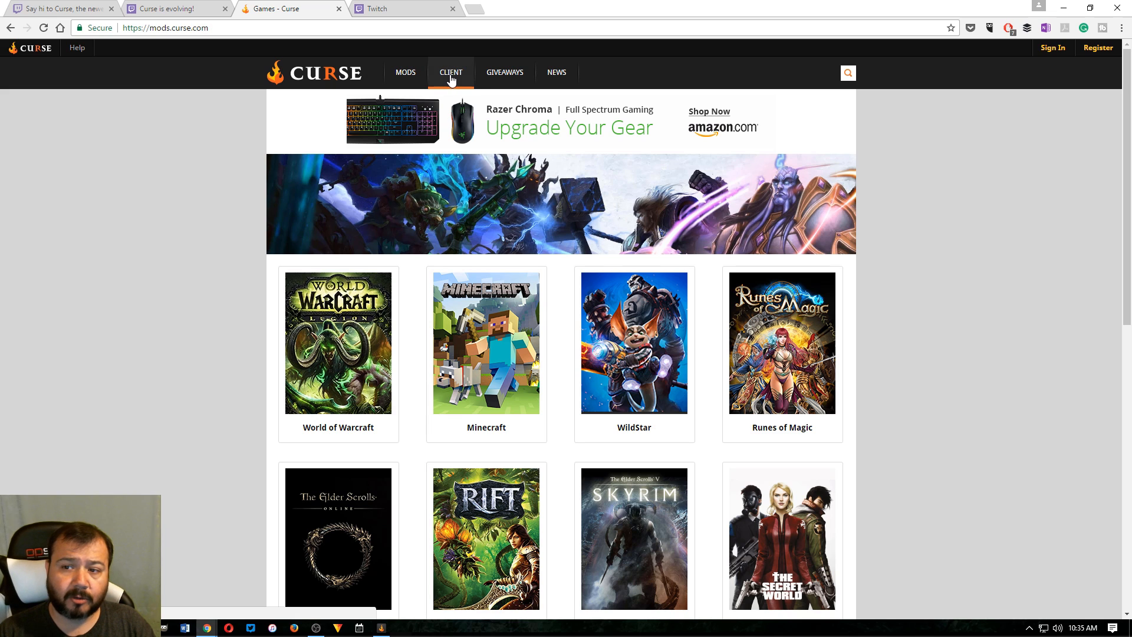
pyautogui.click(449, 72)
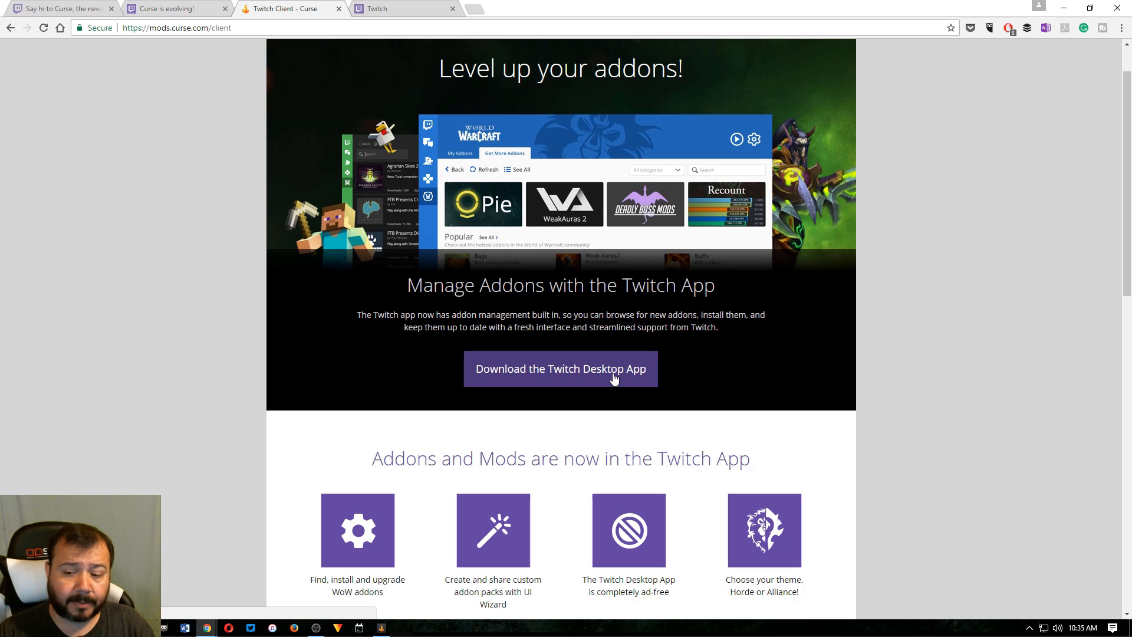
pyautogui.scroll(-3)
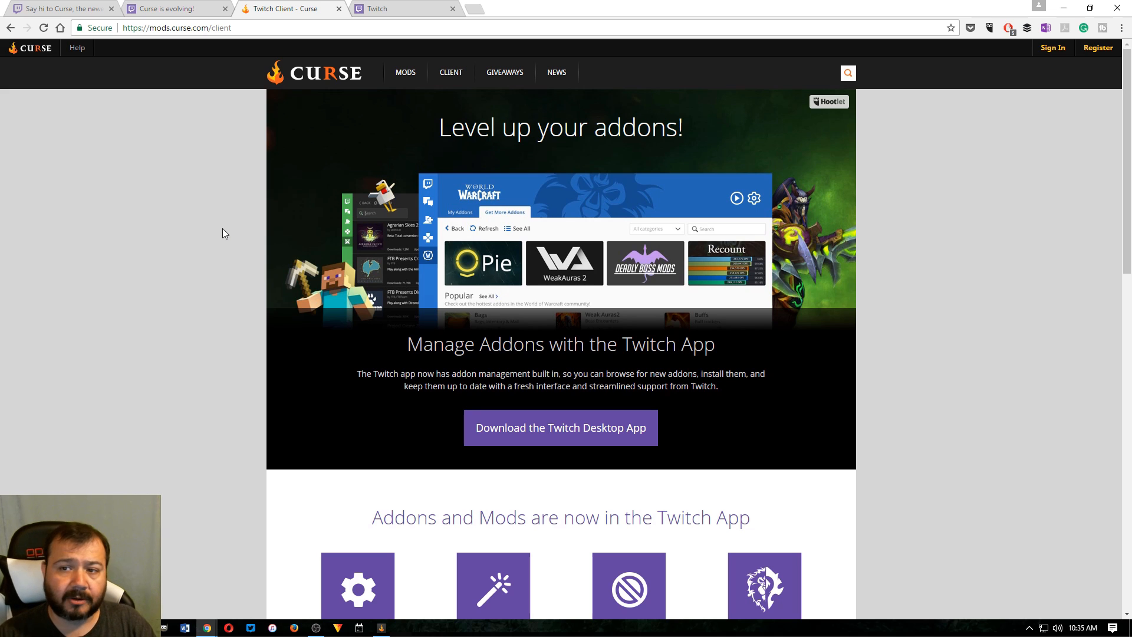
pyautogui.click(390, 8)
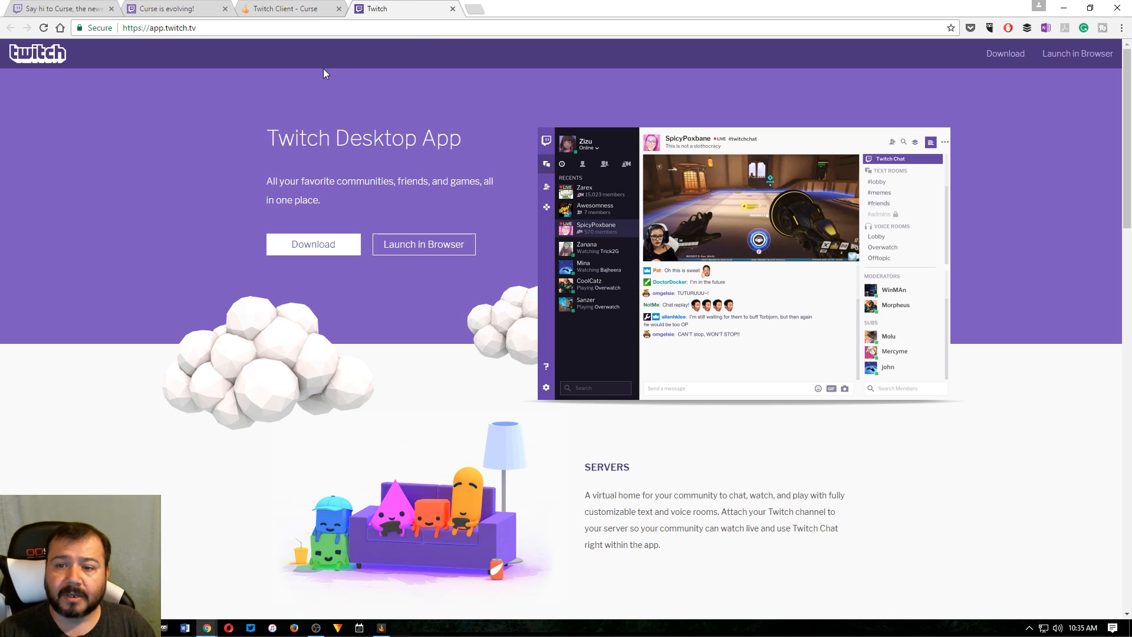
pyautogui.moveTo(367, 192)
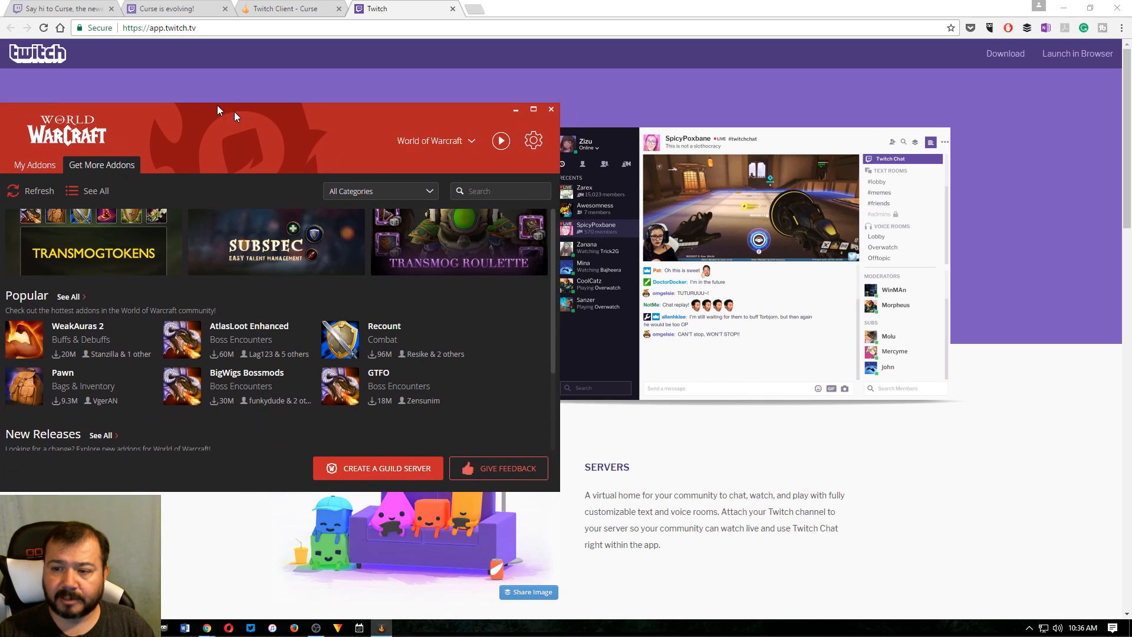
# Step: Drag the Twitch Desktop App window by its title bar to the screen centre
pyautogui.moveTo(217, 108); pyautogui.dragTo(479, 99)
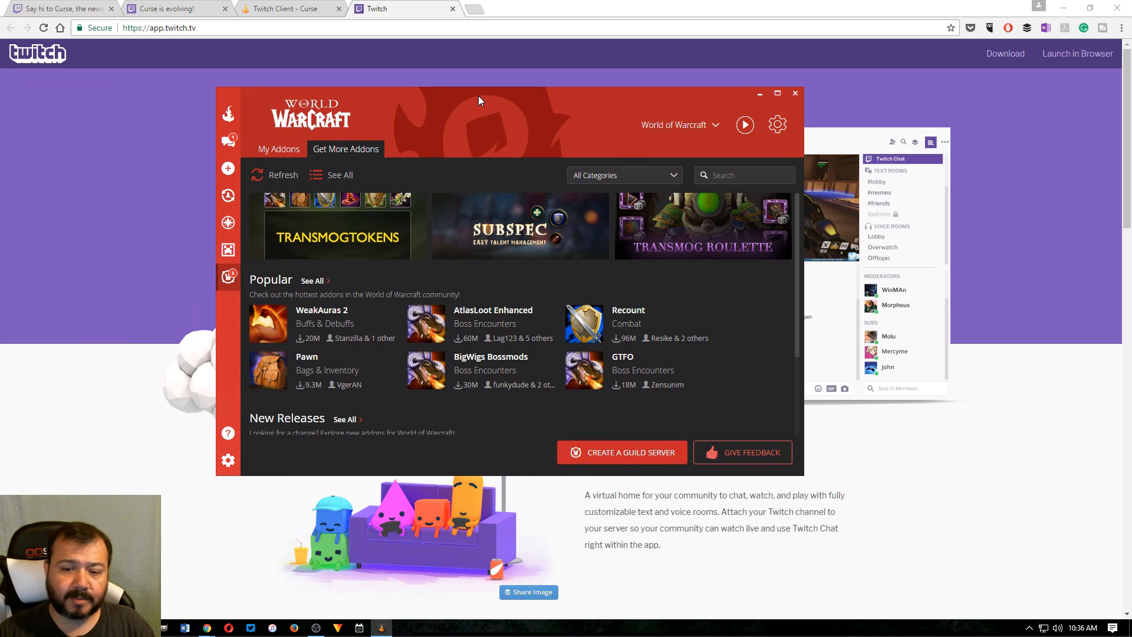
pyautogui.moveTo(476, 104)
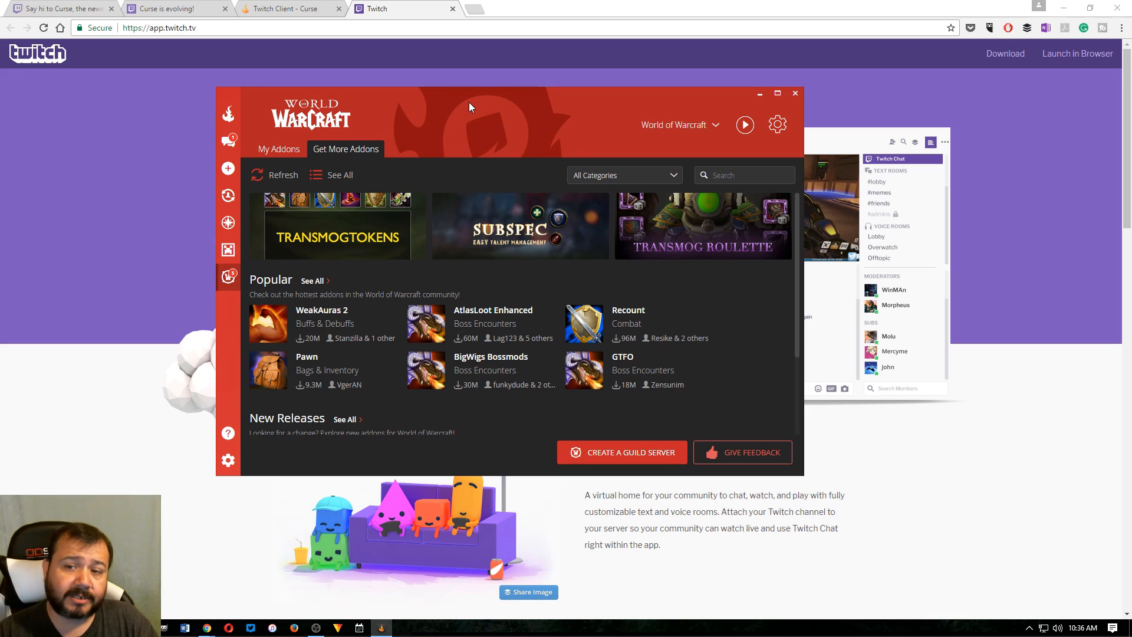
pyautogui.moveTo(405, 128)
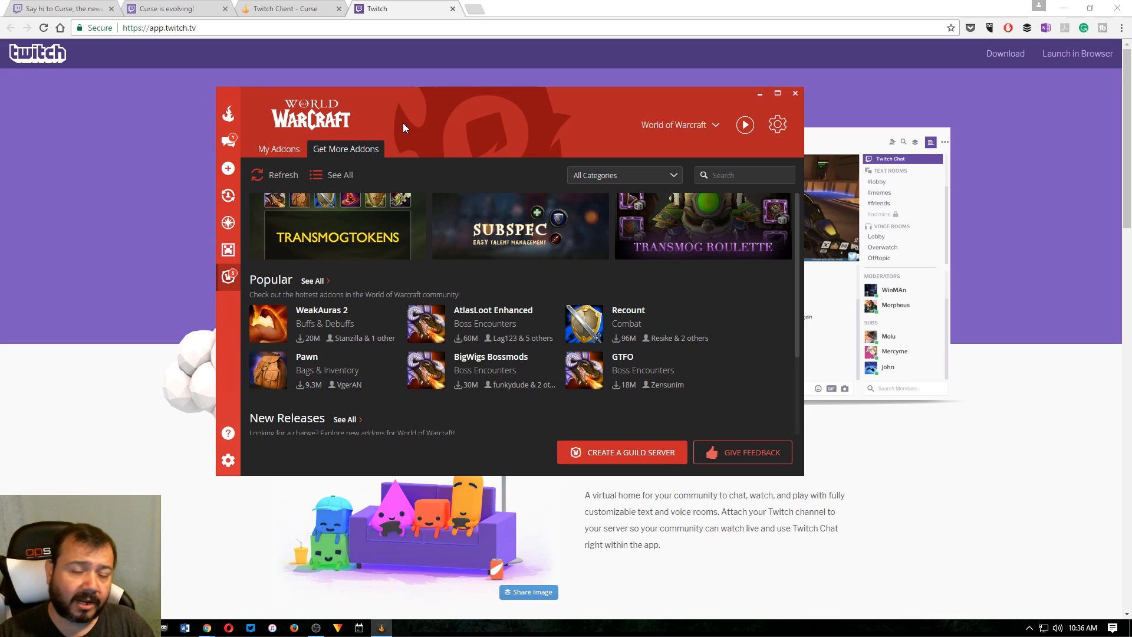
pyautogui.moveTo(421, 124)
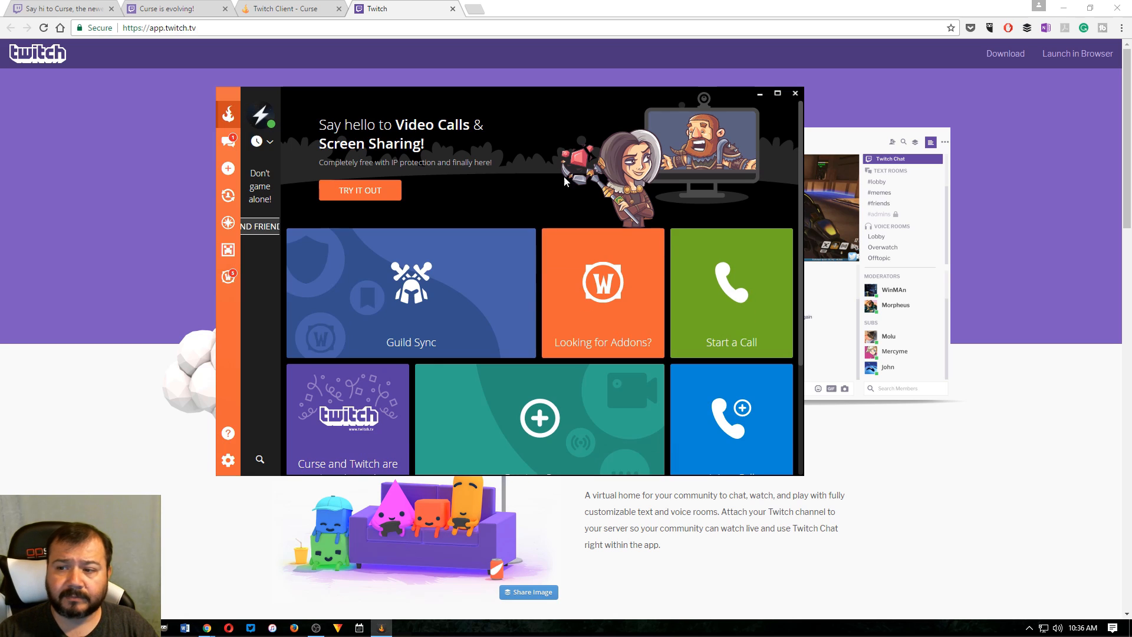
pyautogui.moveTo(476, 289)
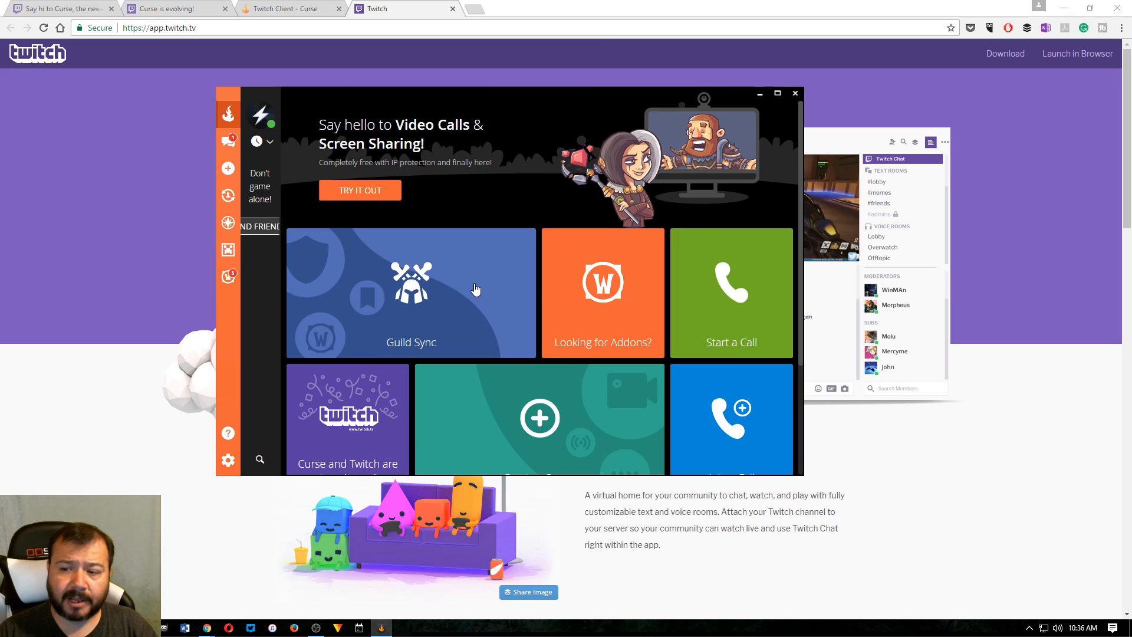
# Step: Visit chat, profile and the World of Warcraft addons manager, then restore the app window on Get More Addons
pyautogui.click(228, 142)
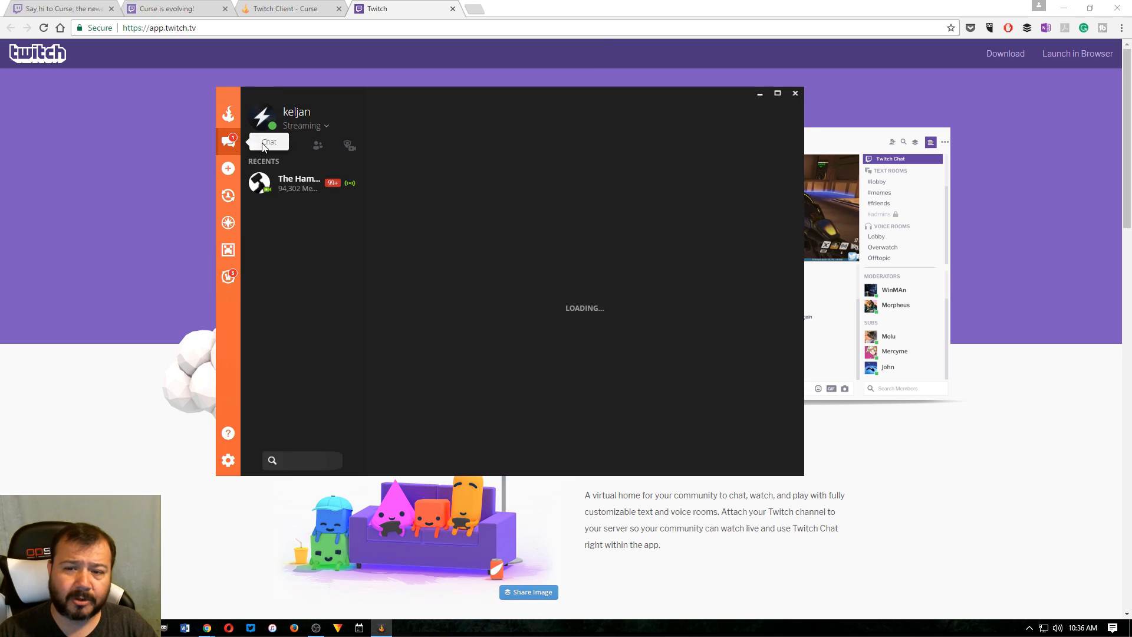
pyautogui.click(262, 116)
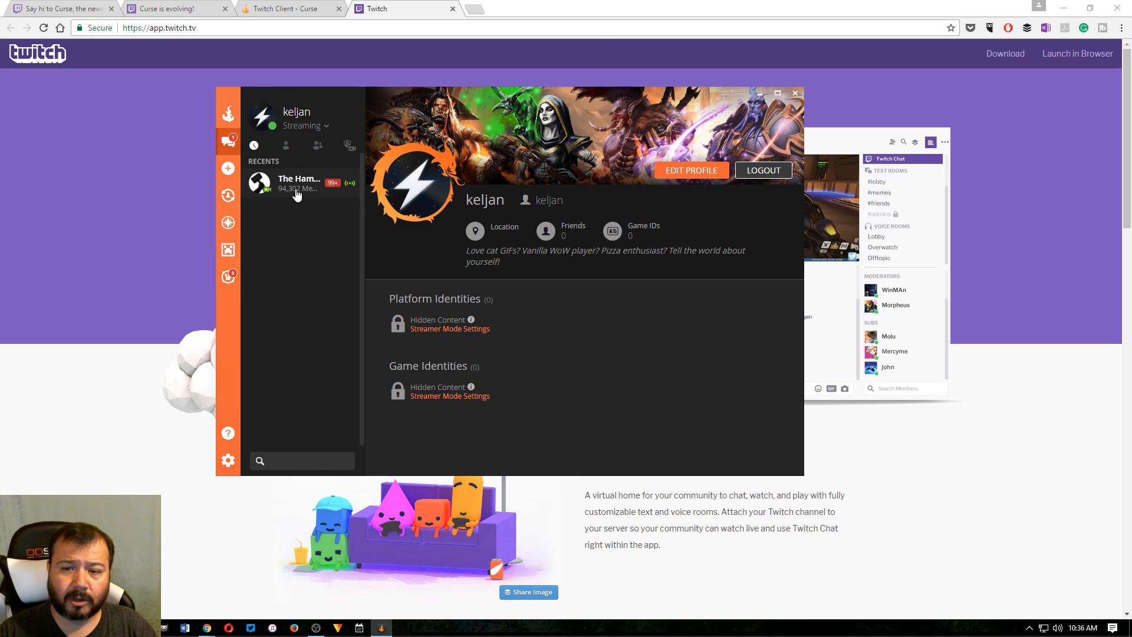
pyautogui.click(227, 276)
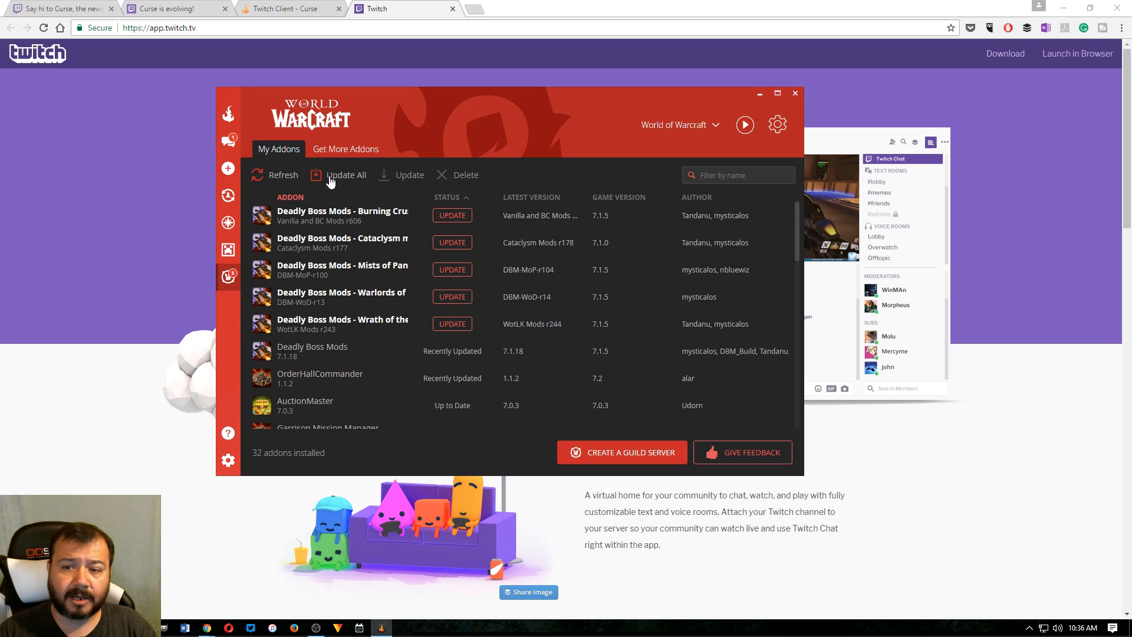
pyautogui.click(345, 148)
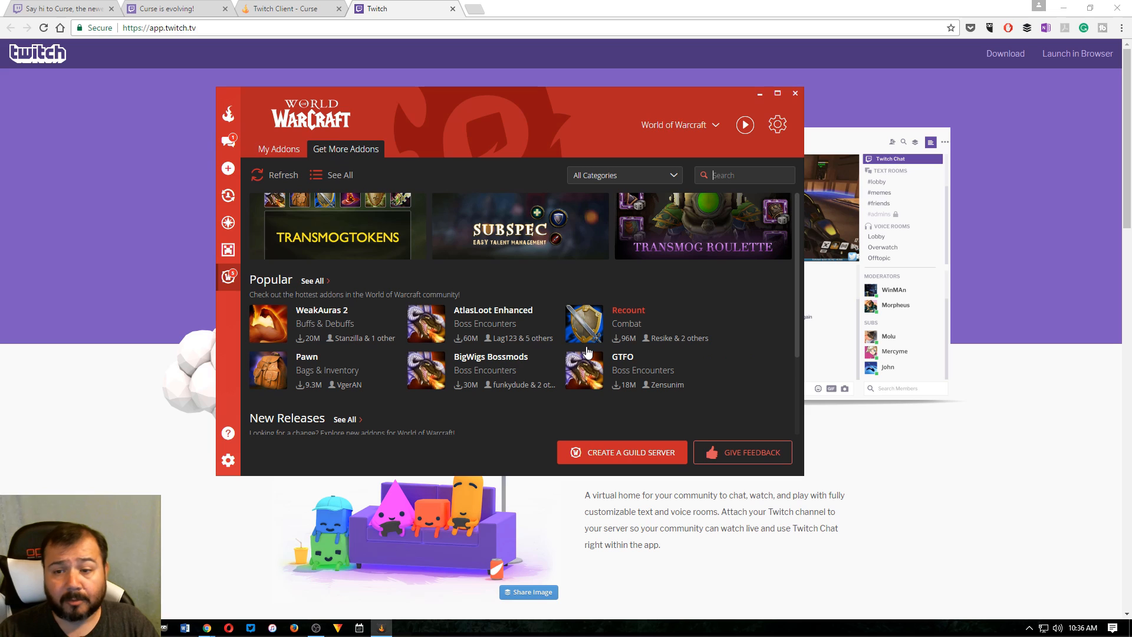
pyautogui.moveTo(500, 106)
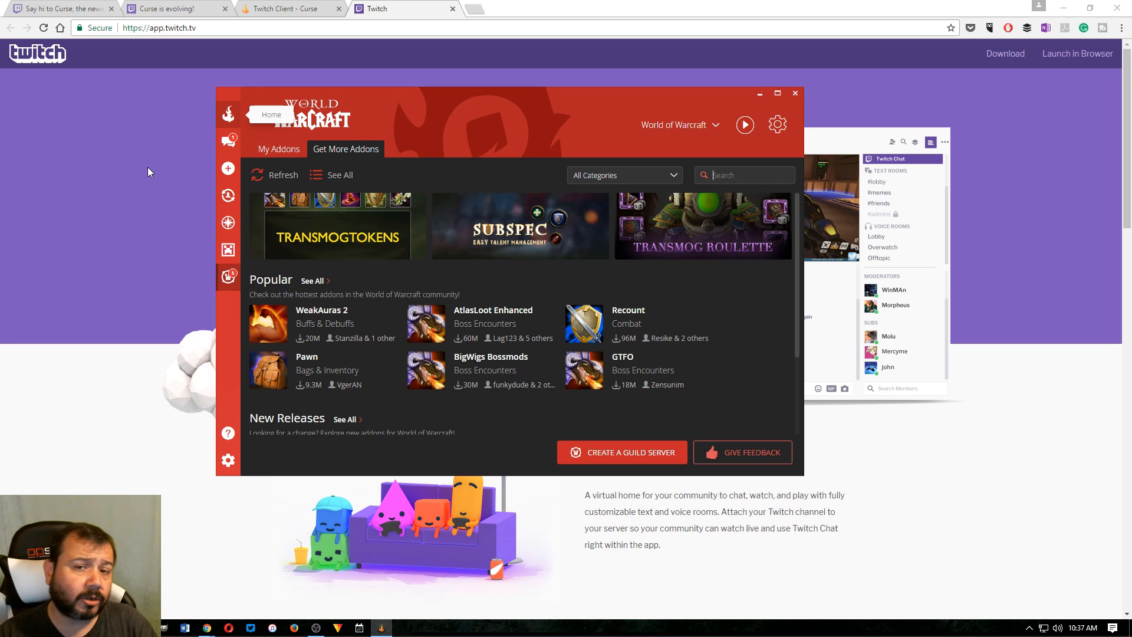
pyautogui.moveTo(159, 168)
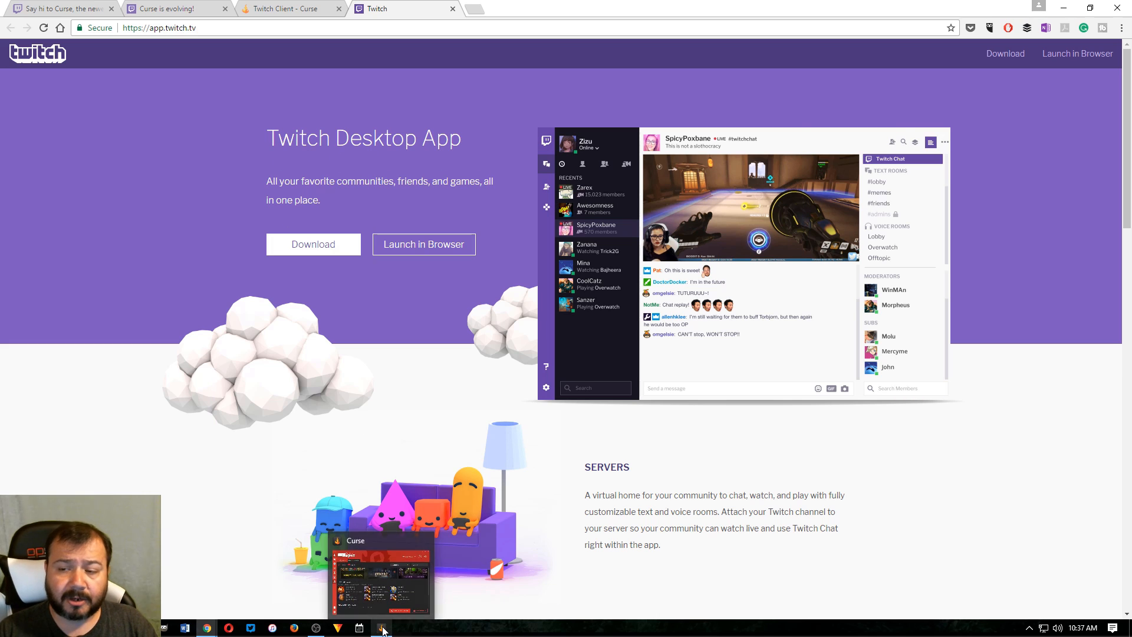
pyautogui.click(381, 627)
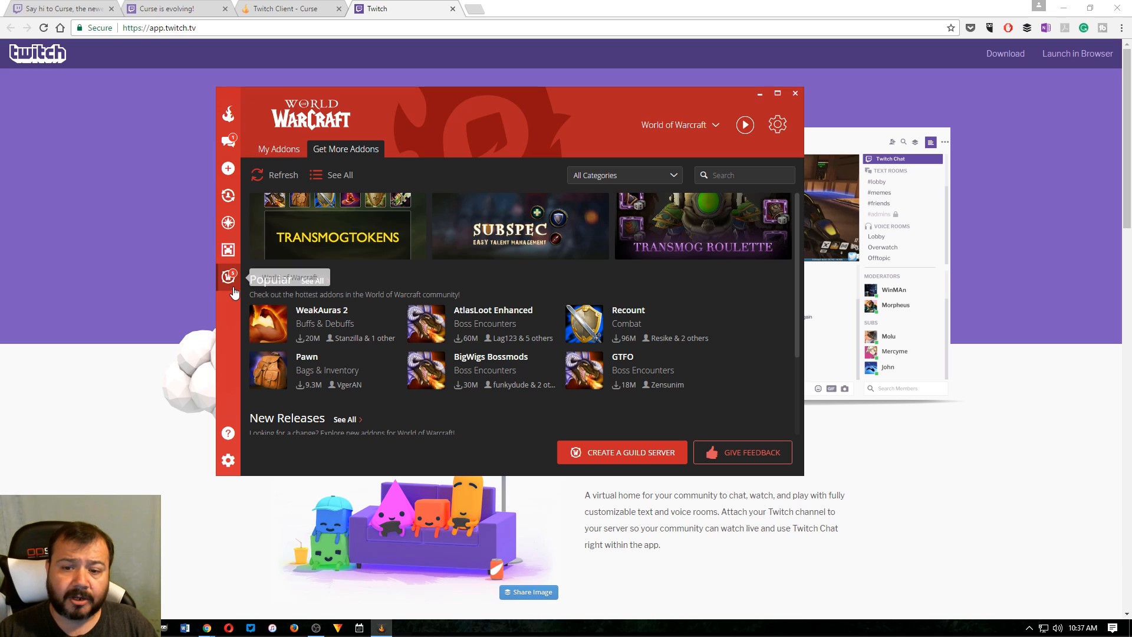
# Step: Browse the World of Warcraft Addons catalogue on mods.curse.com, listed by monthly downloads
pyautogui.click(289, 9)
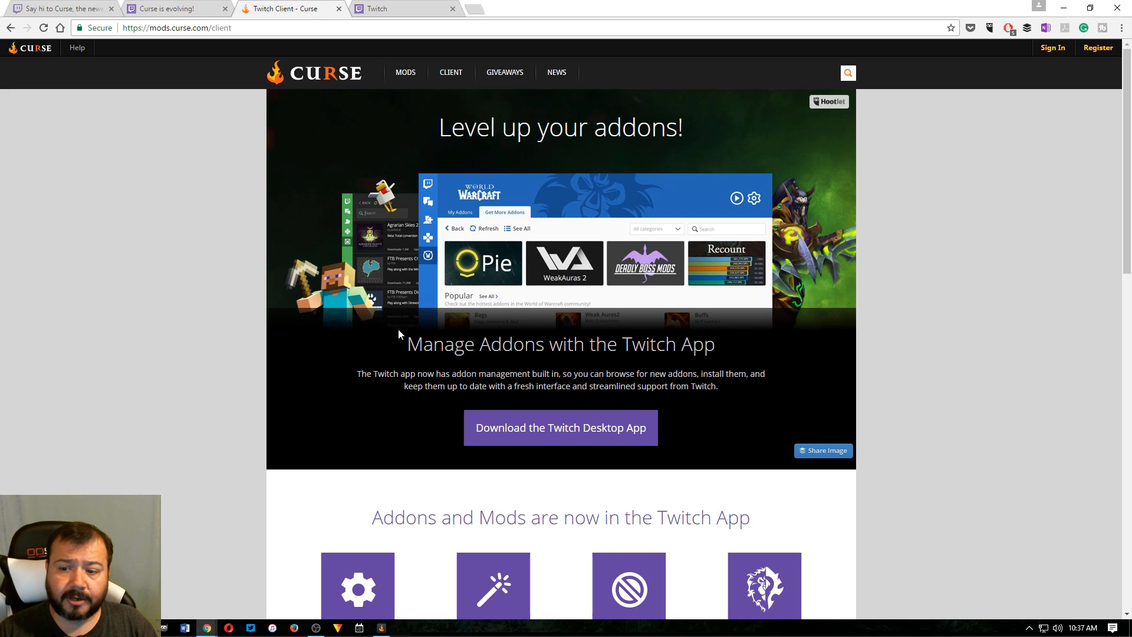
pyautogui.click(173, 8)
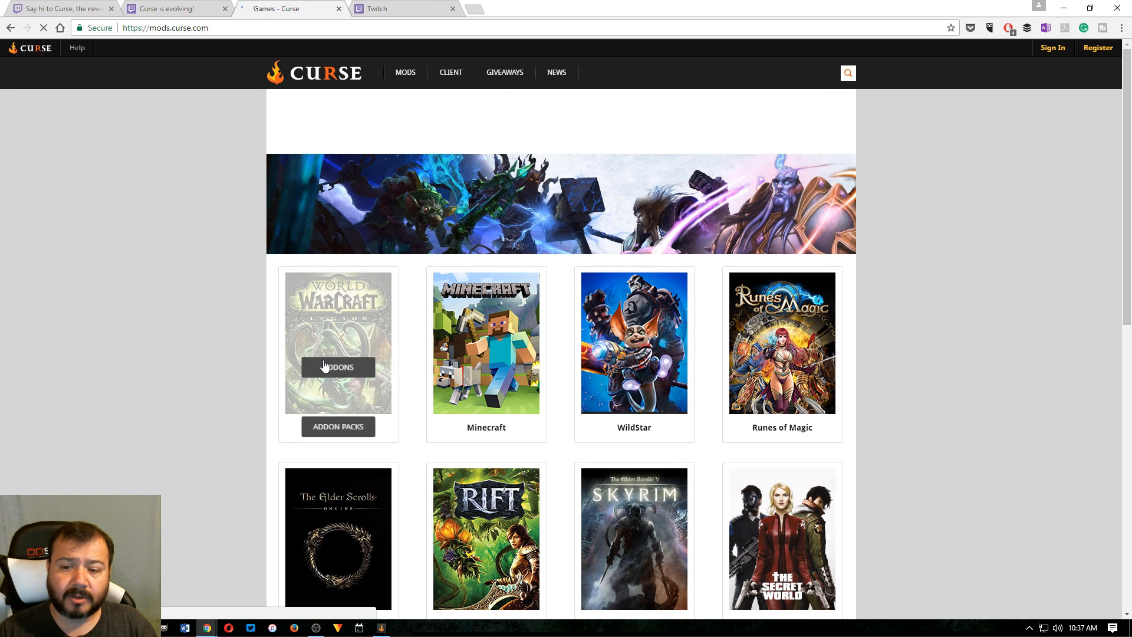
pyautogui.moveTo(354, 414)
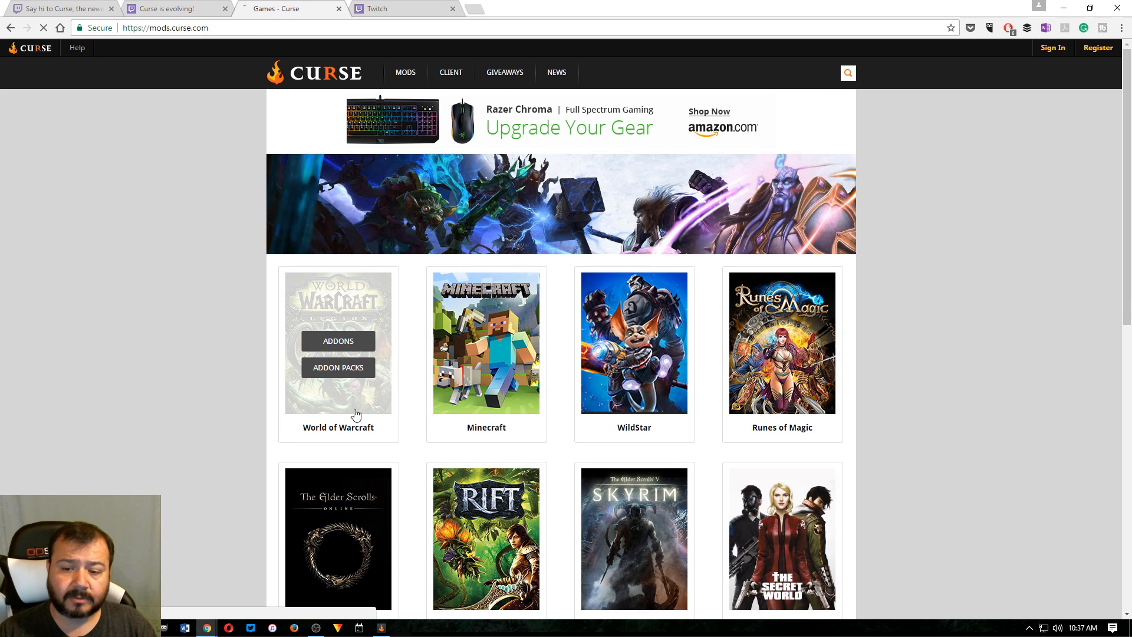
pyautogui.click(337, 341)
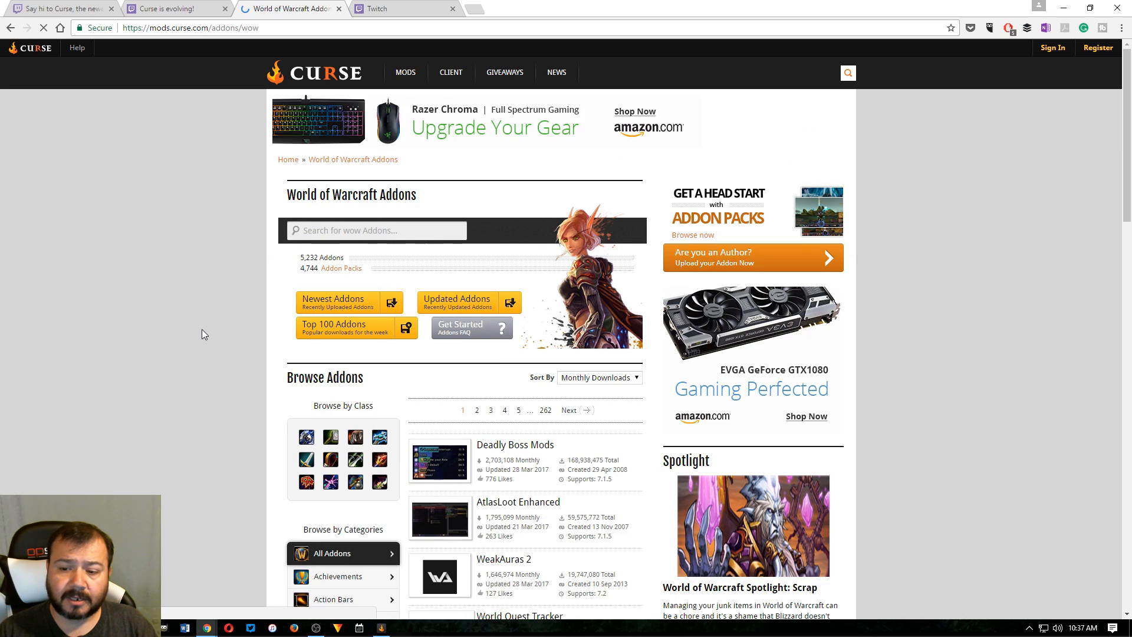
pyautogui.scroll(-3)
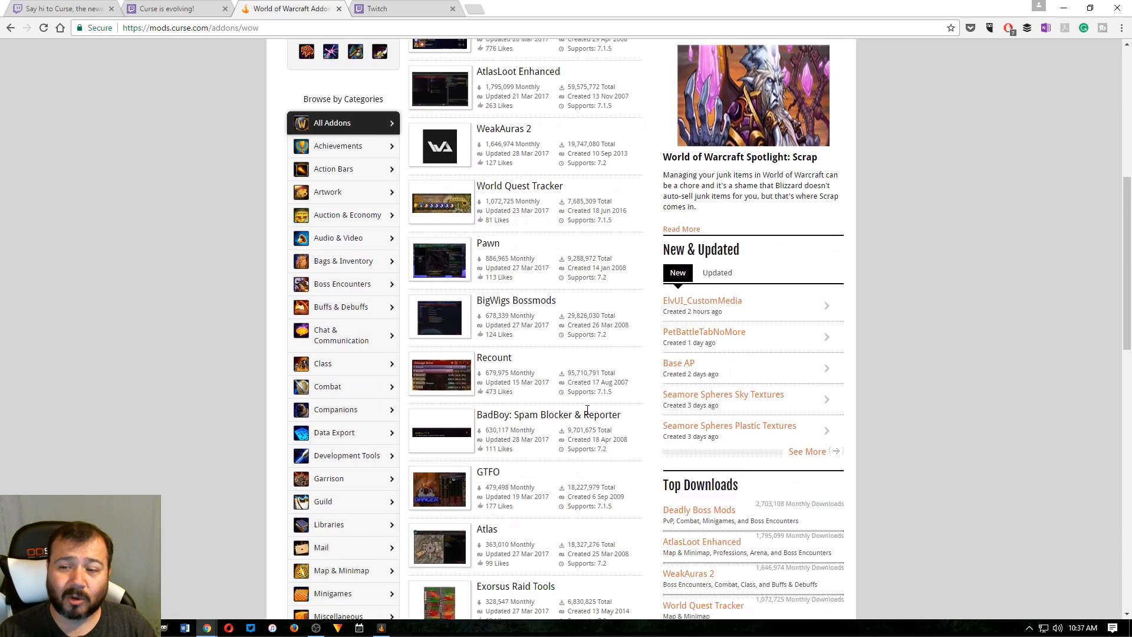
pyautogui.scroll(-3)
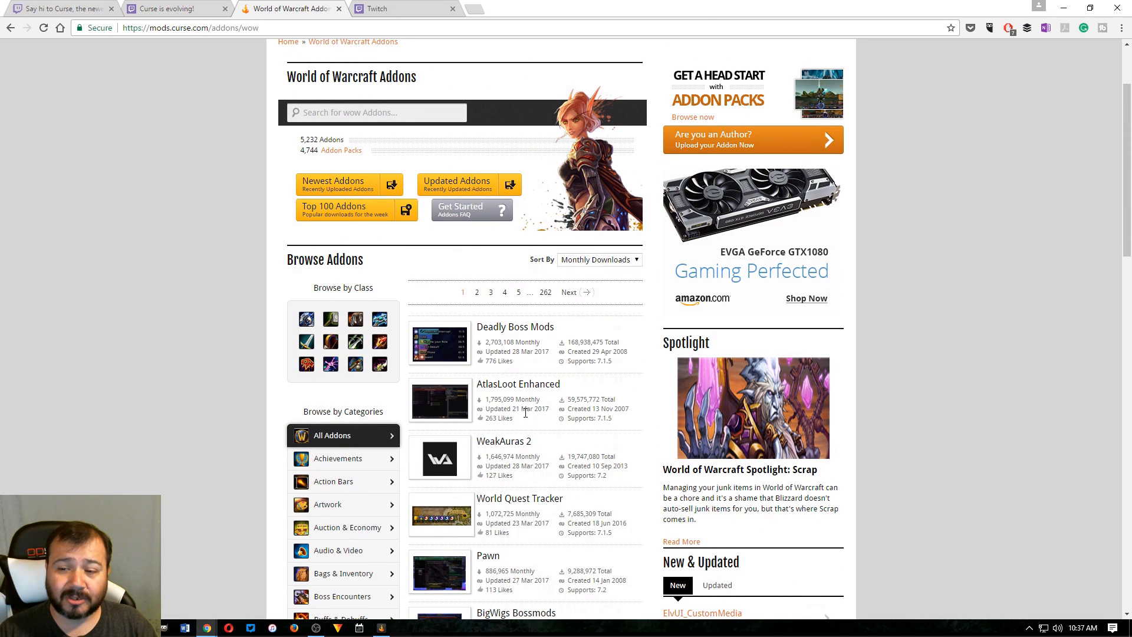
pyautogui.moveTo(491, 340)
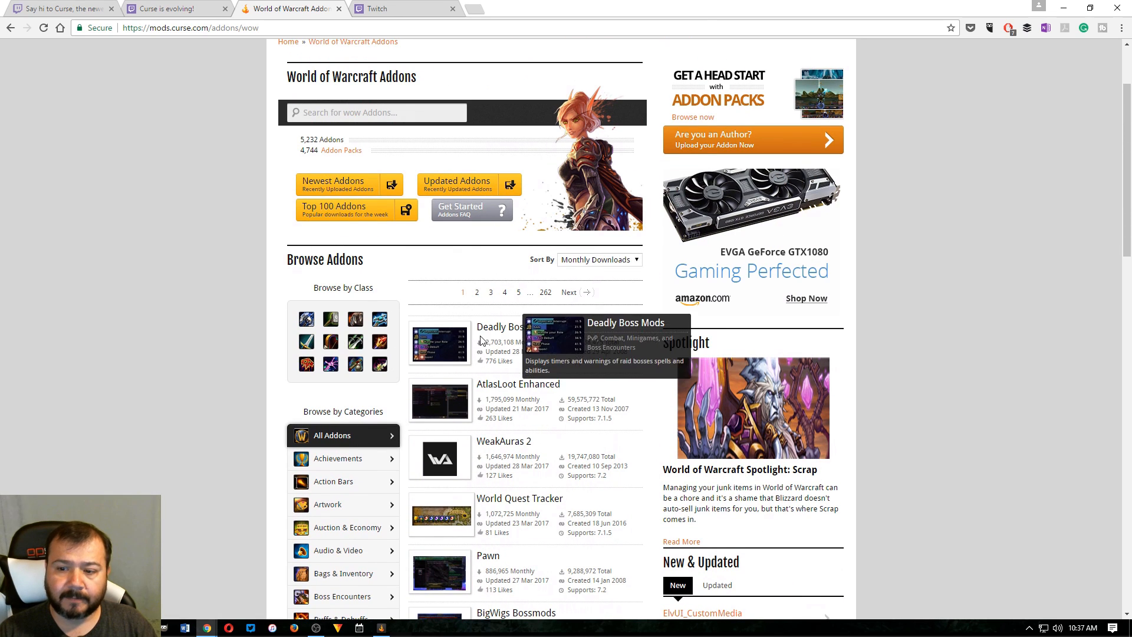
pyautogui.moveTo(574, 552)
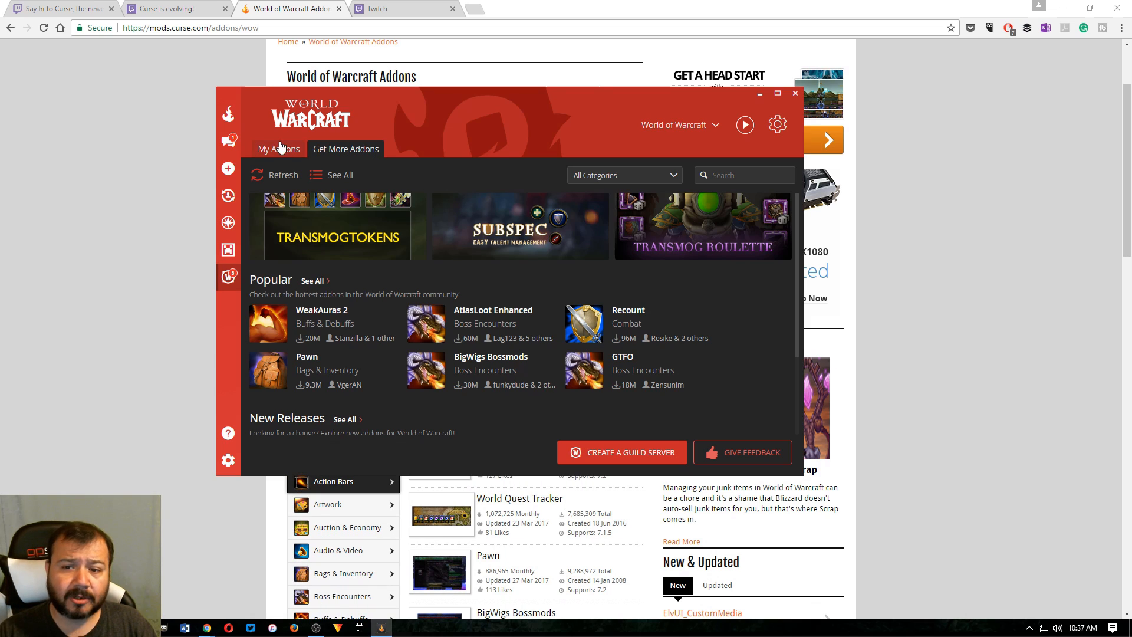
# Step: Search Get More Addons for 'dbm', then clear the search to show the full ranked addon list
pyautogui.click(278, 149)
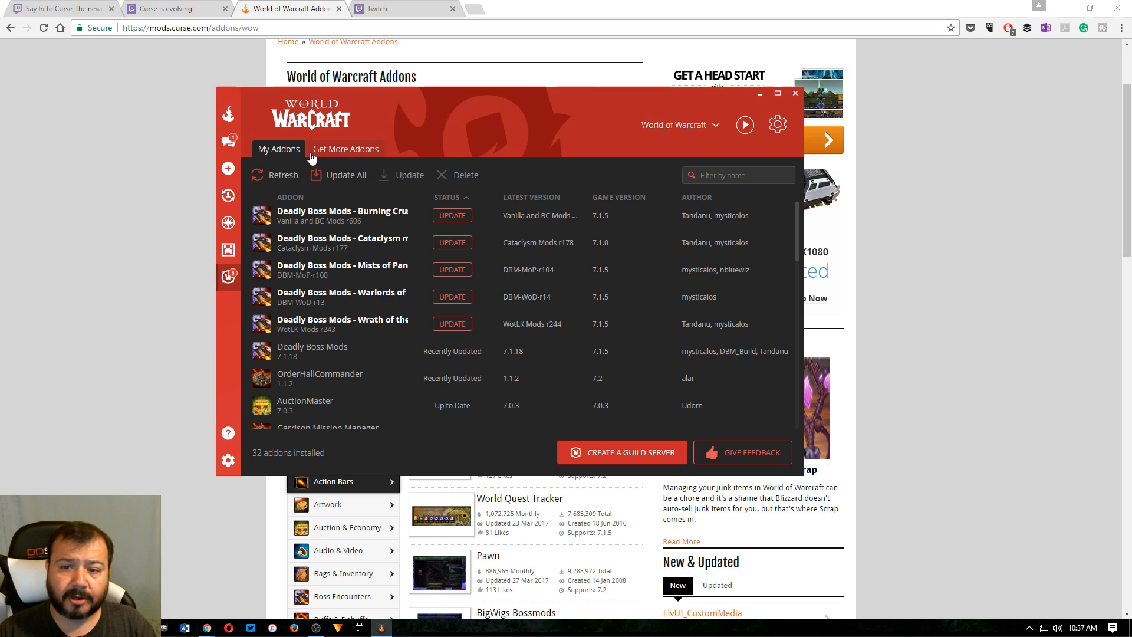
pyautogui.click(345, 148)
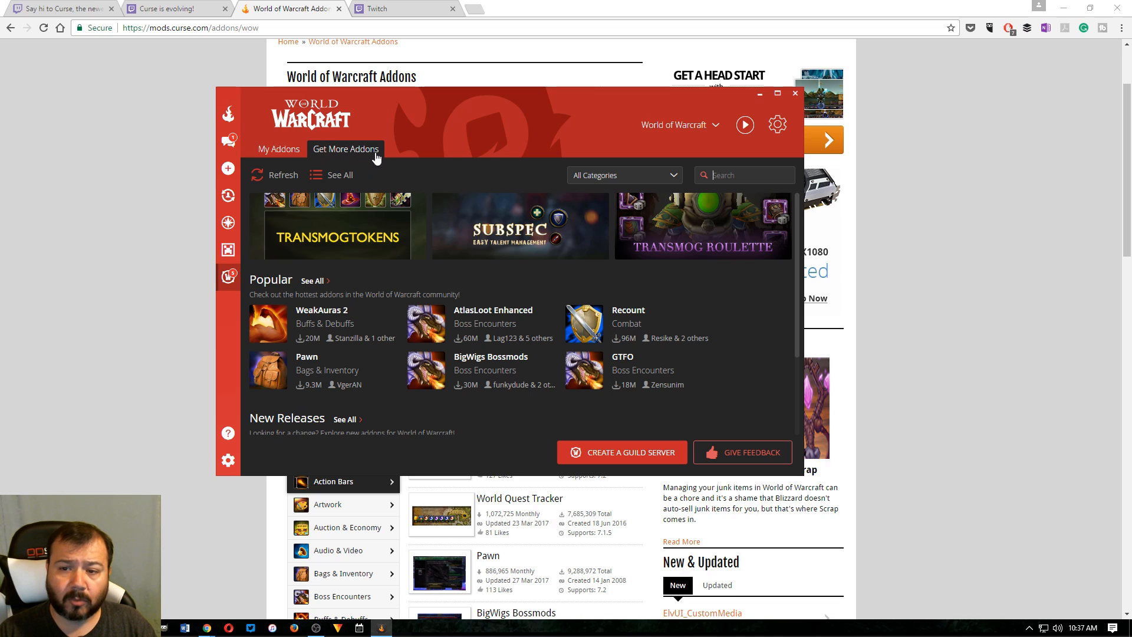
pyautogui.click(623, 174)
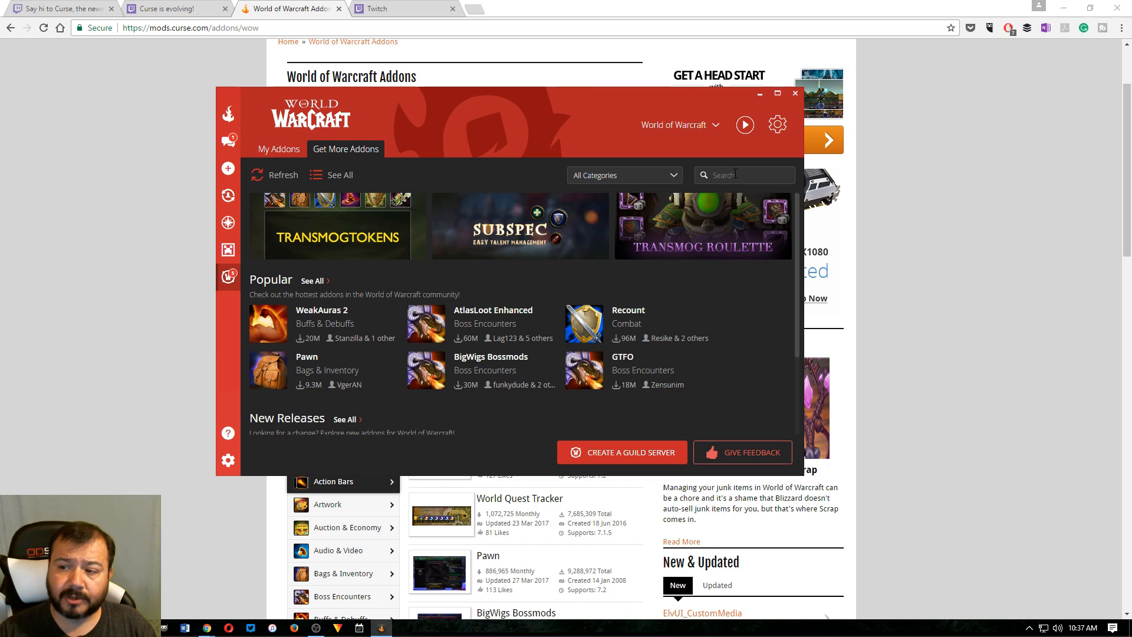
pyautogui.moveTo(714, 321)
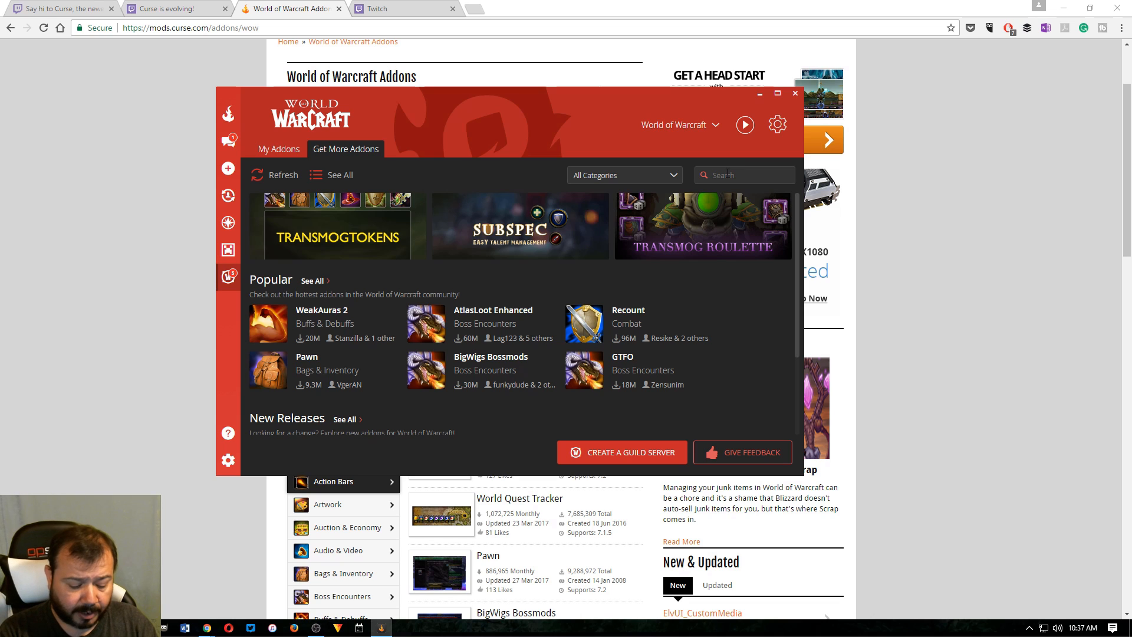
pyautogui.write('dbm')
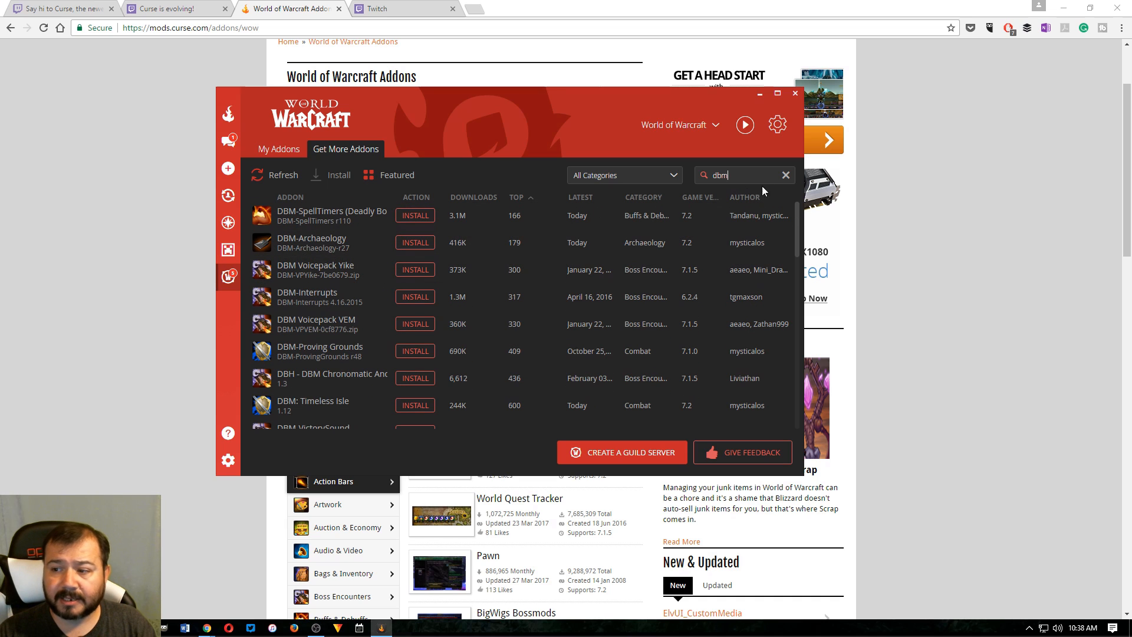
pyautogui.click(785, 174)
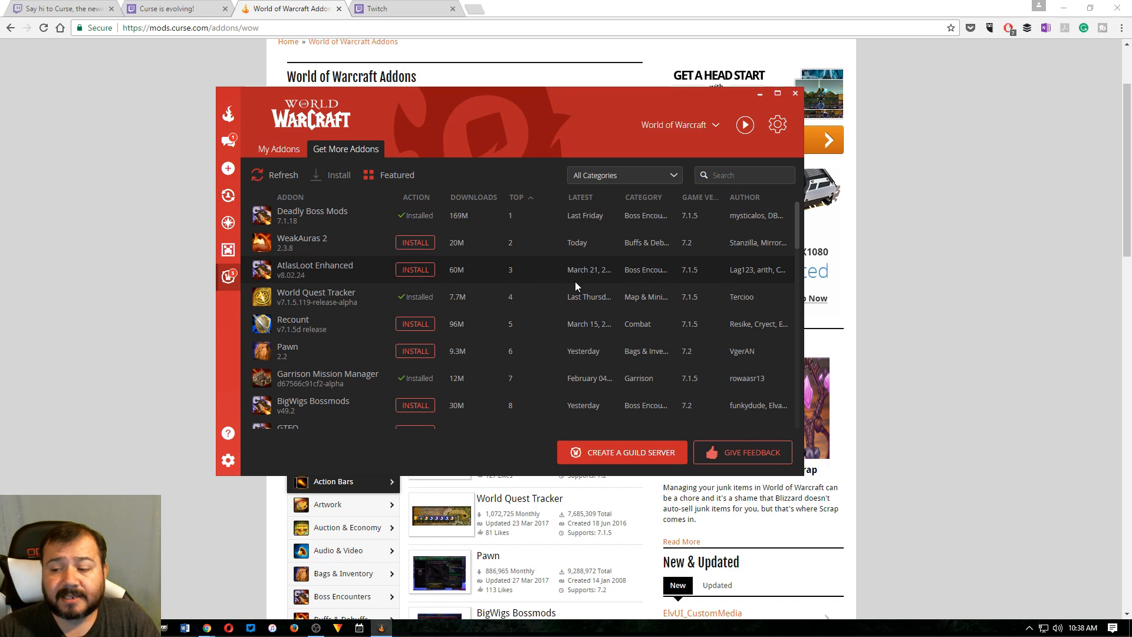
pyautogui.moveTo(278, 149)
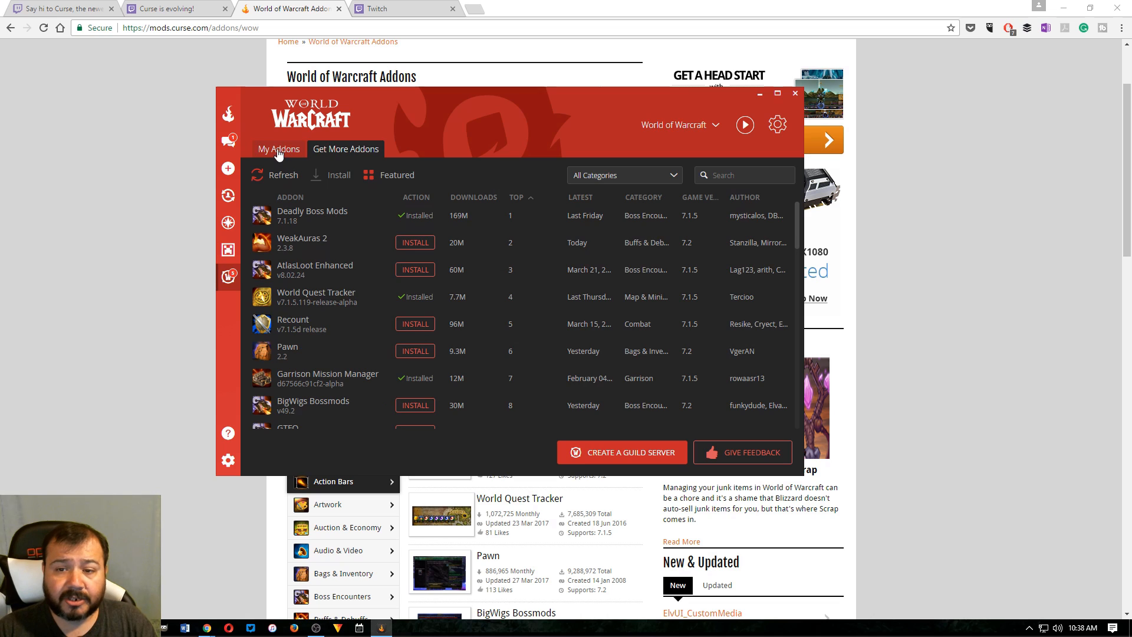
# Step: Update the outdated Deadly Boss Mods addons, including Mists of Pandaria, then Update All remaining ones
pyautogui.click(278, 149)
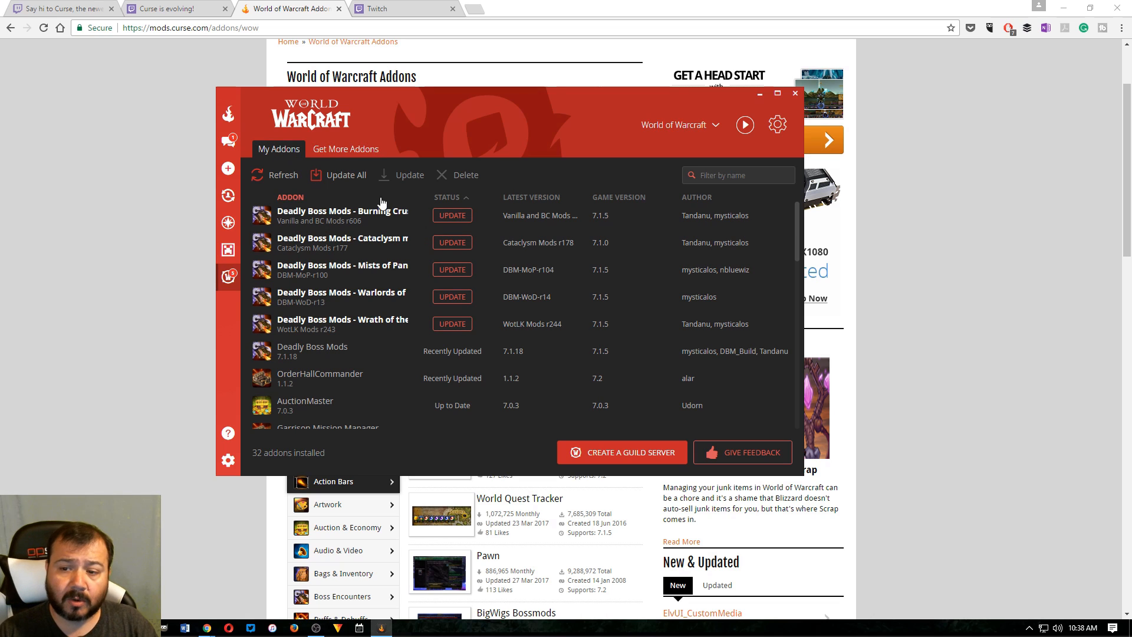
pyautogui.click(452, 214)
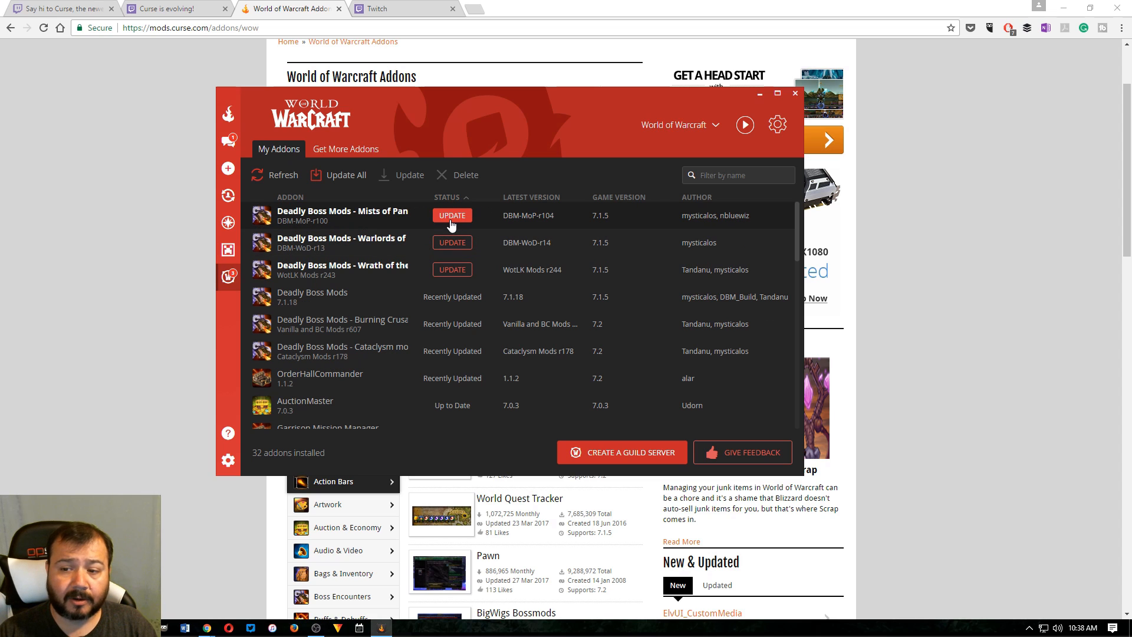
pyautogui.click(451, 215)
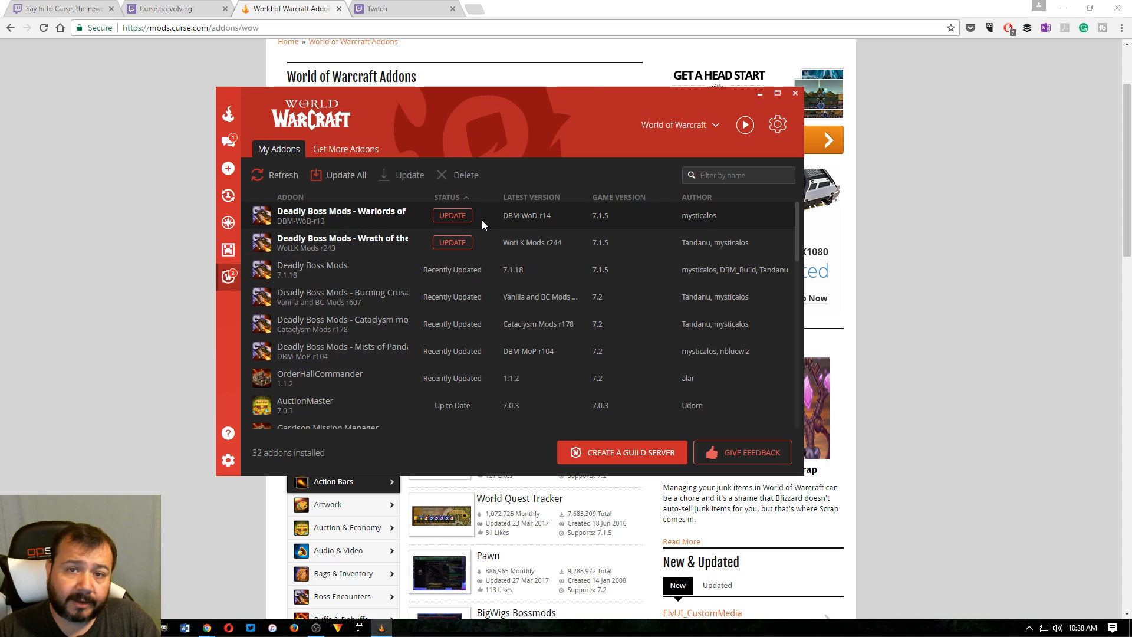
pyautogui.click(451, 215)
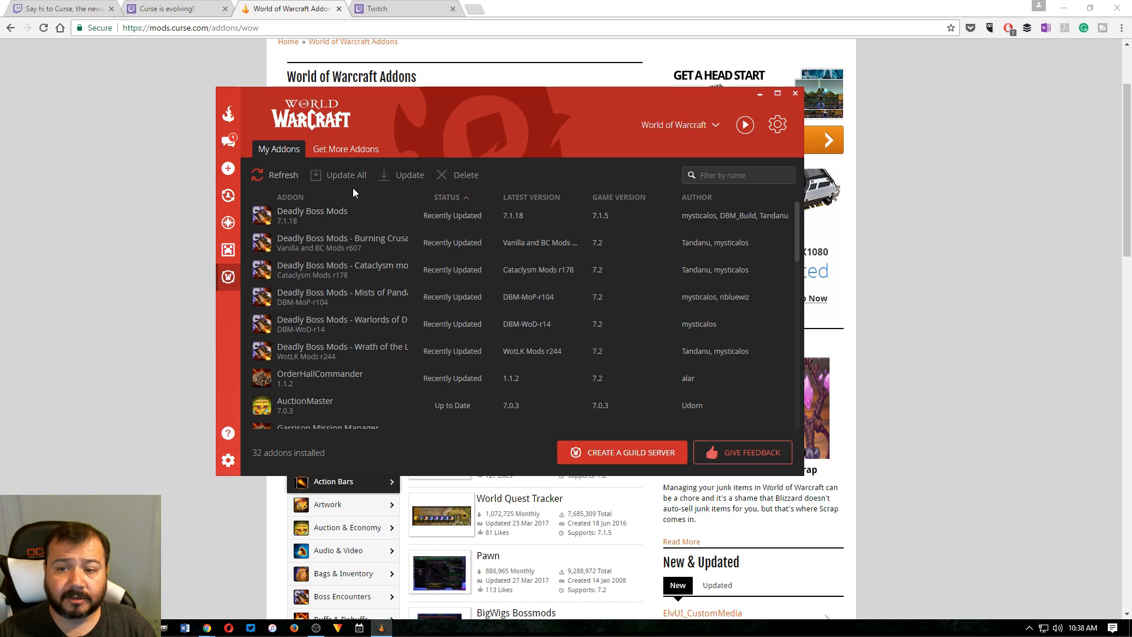
# Step: Check Get More Addons and return to My Addons showing all 32 addons recently updated
pyautogui.click(346, 149)
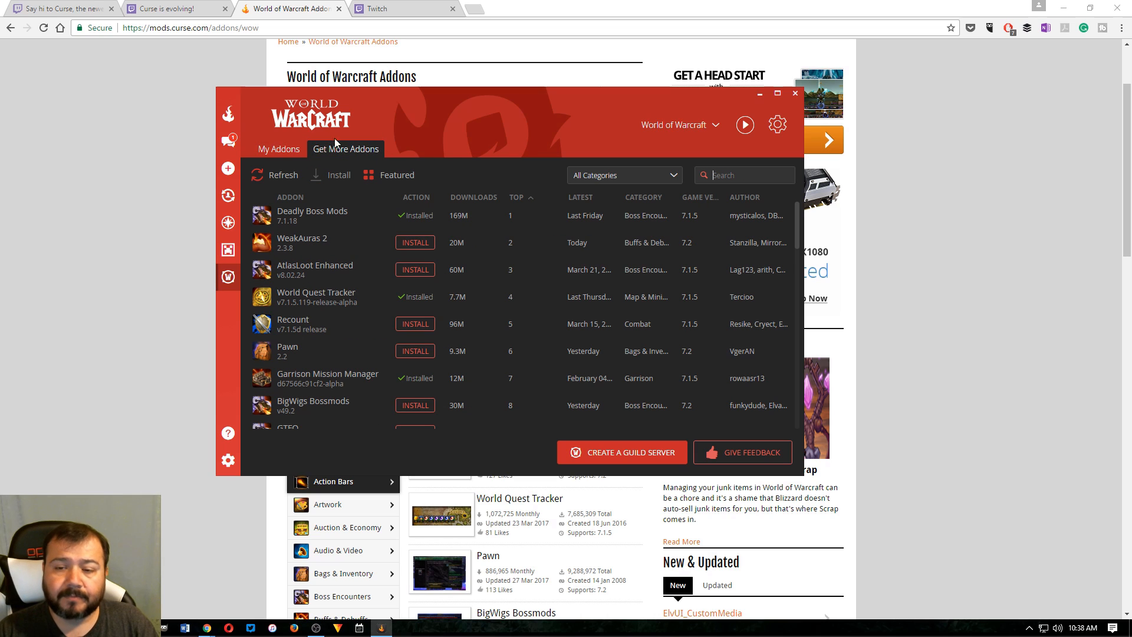
pyautogui.moveTo(343, 153)
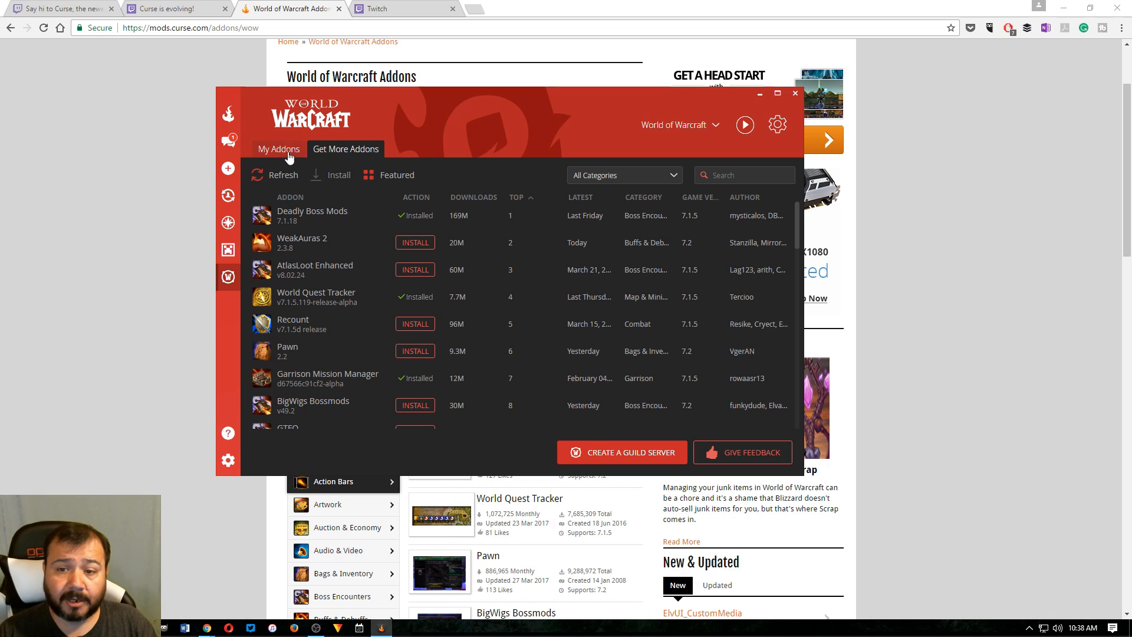
pyautogui.click(278, 148)
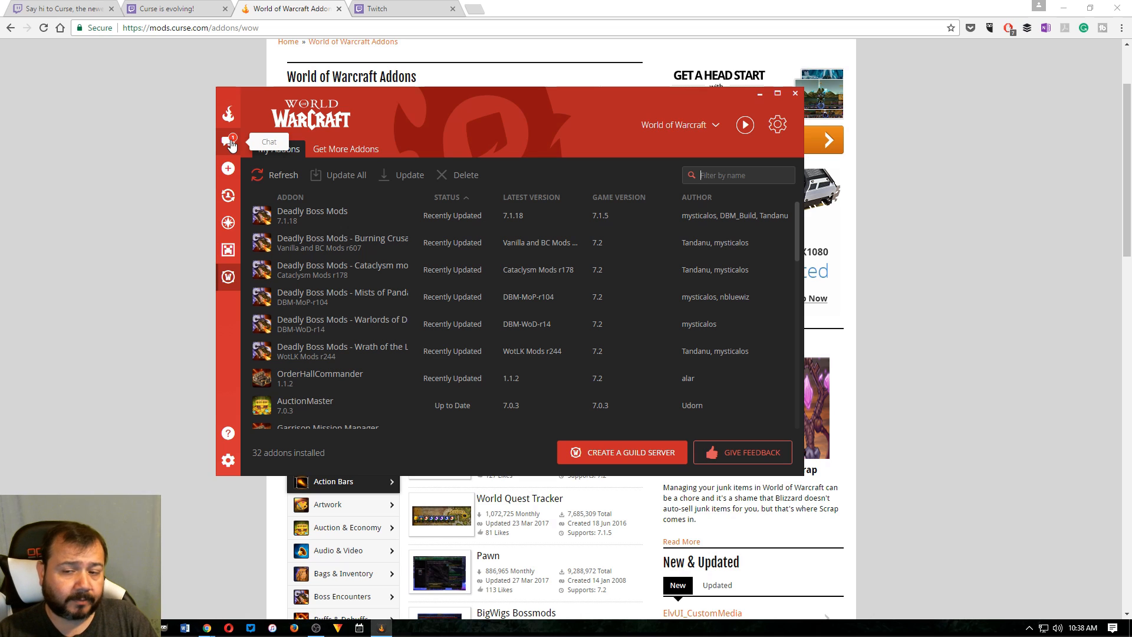
# Step: Pass through Chat, Home and World of Warcraft in the app, then return to the 'Curse is evolving' page
pyautogui.click(228, 142)
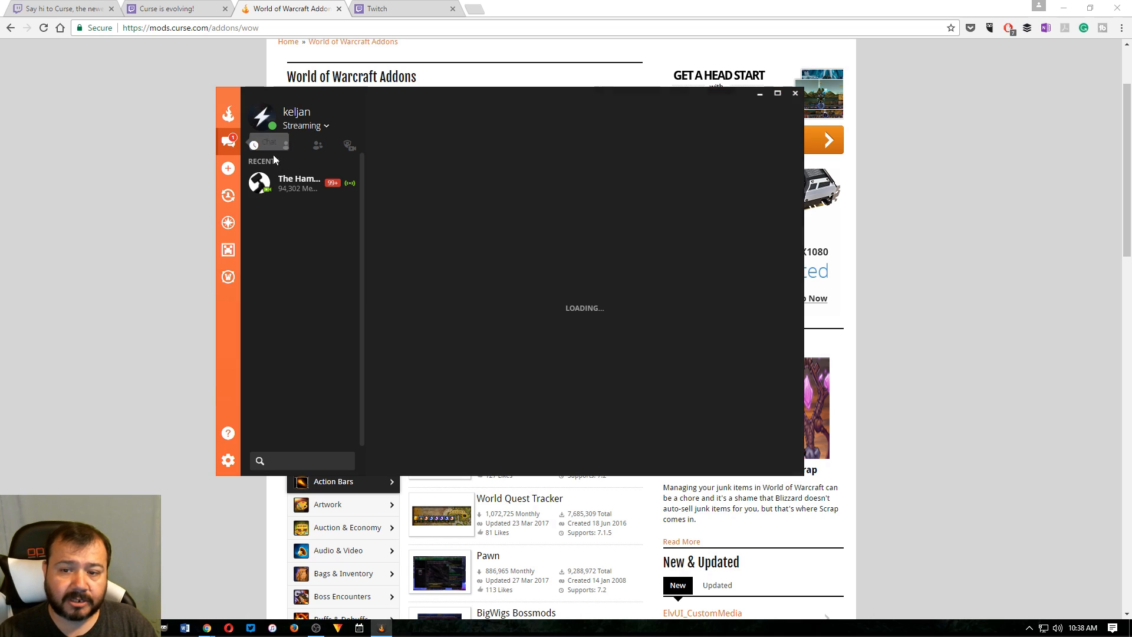
pyautogui.click(228, 114)
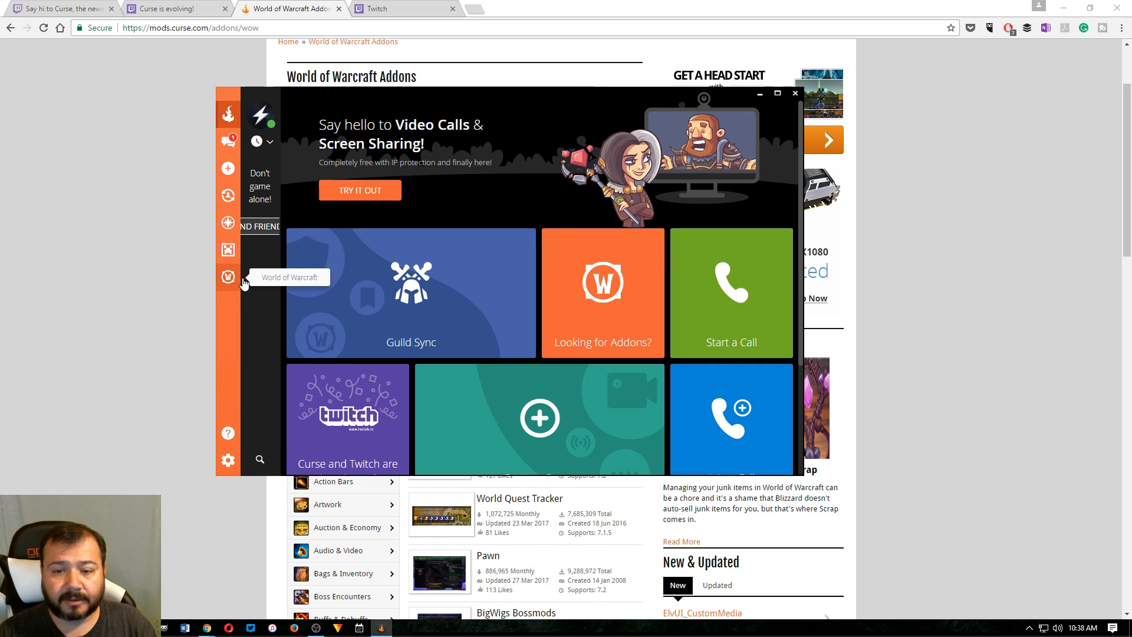
pyautogui.click(228, 277)
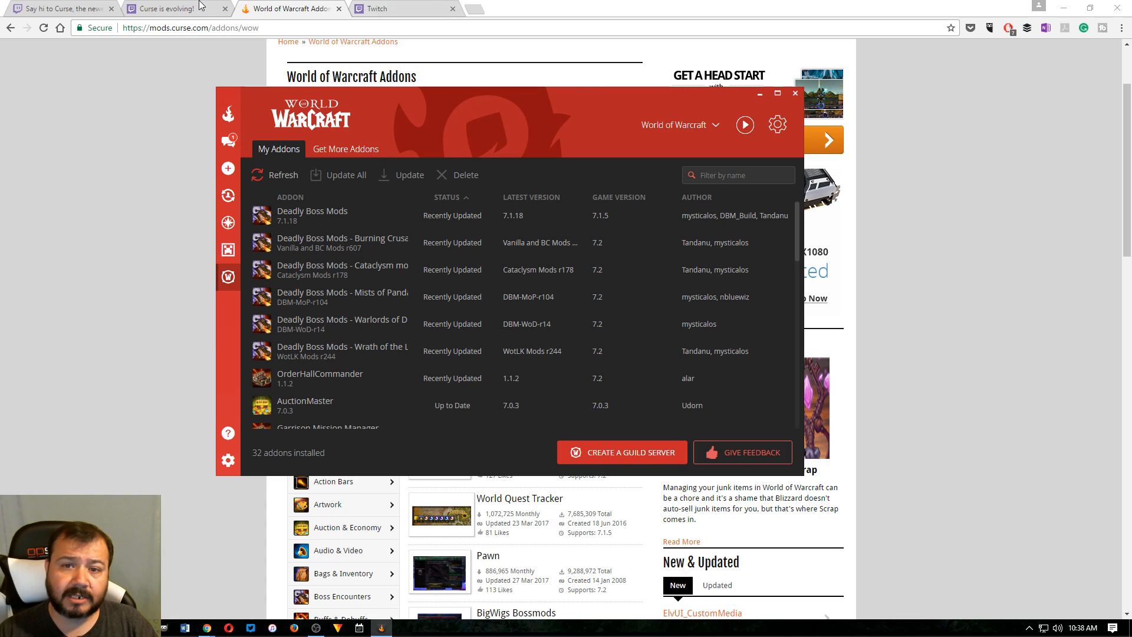
pyautogui.click(173, 8)
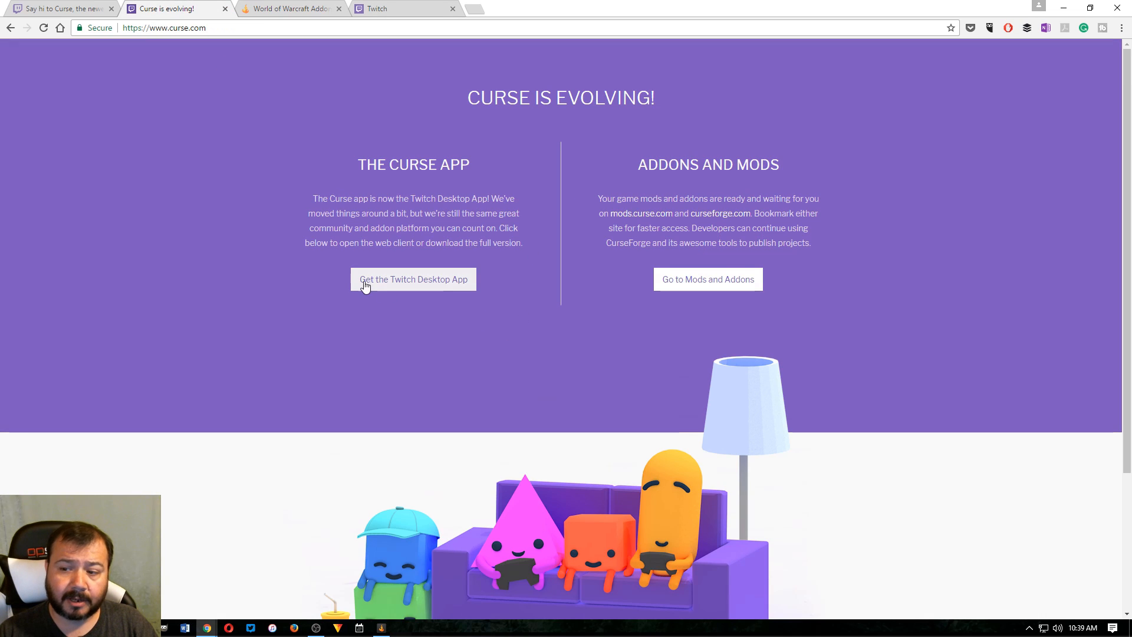
pyautogui.moveTo(405, 284)
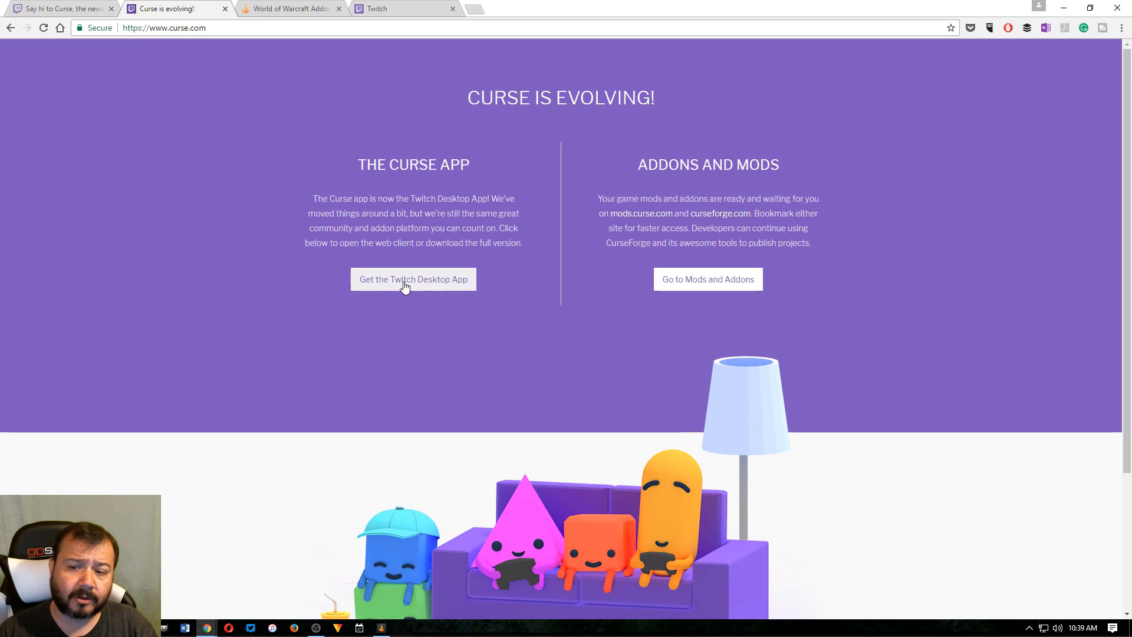